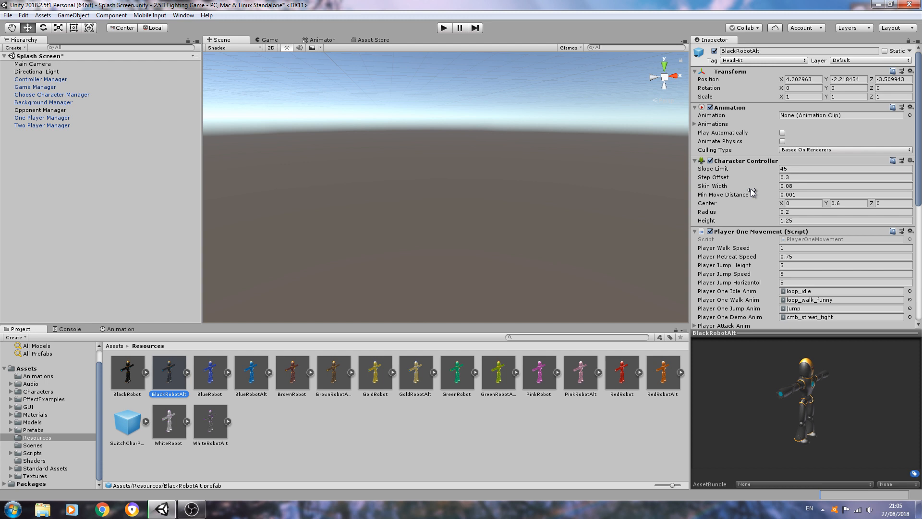
mouse_move(750, 194)
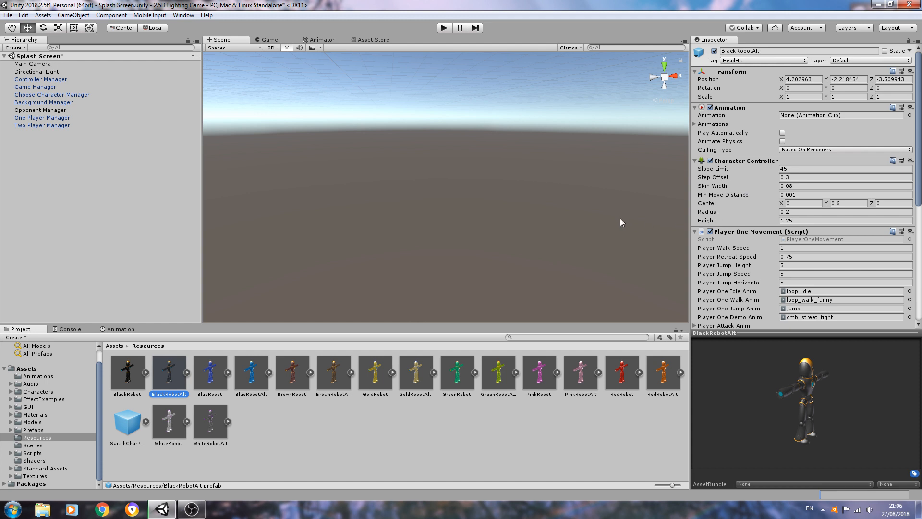
mouse_move(205, 332)
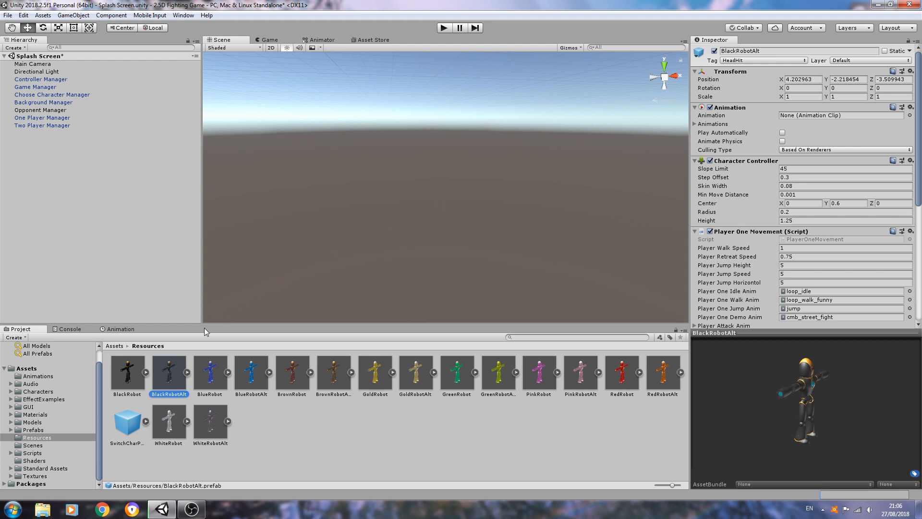
mouse_move(395, 229)
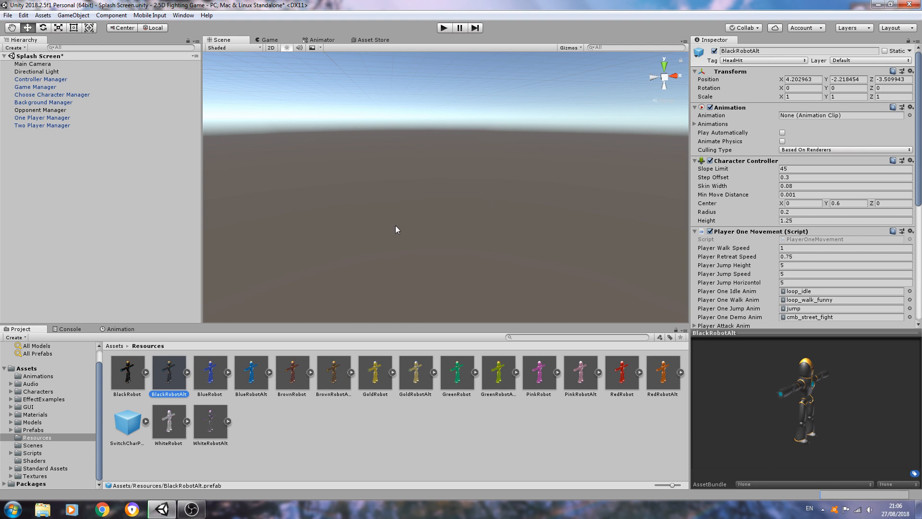
mouse_move(157, 372)
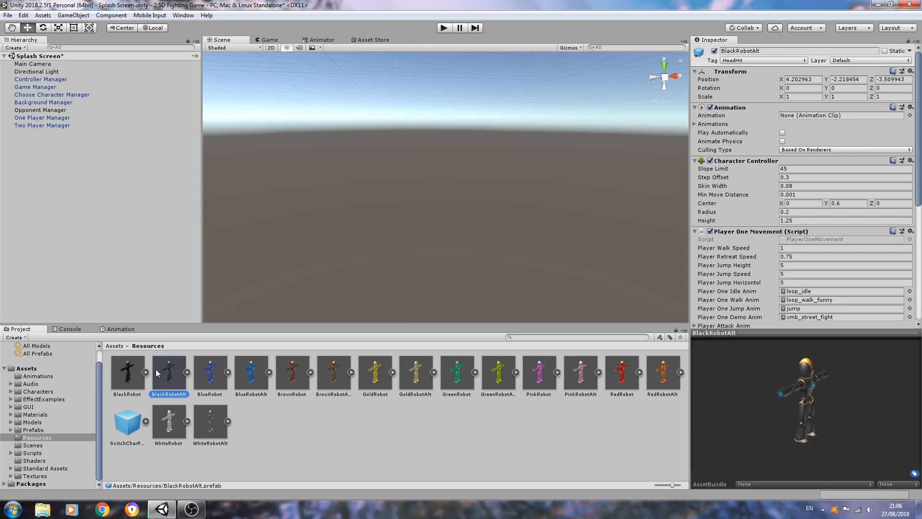
mouse_move(593, 147)
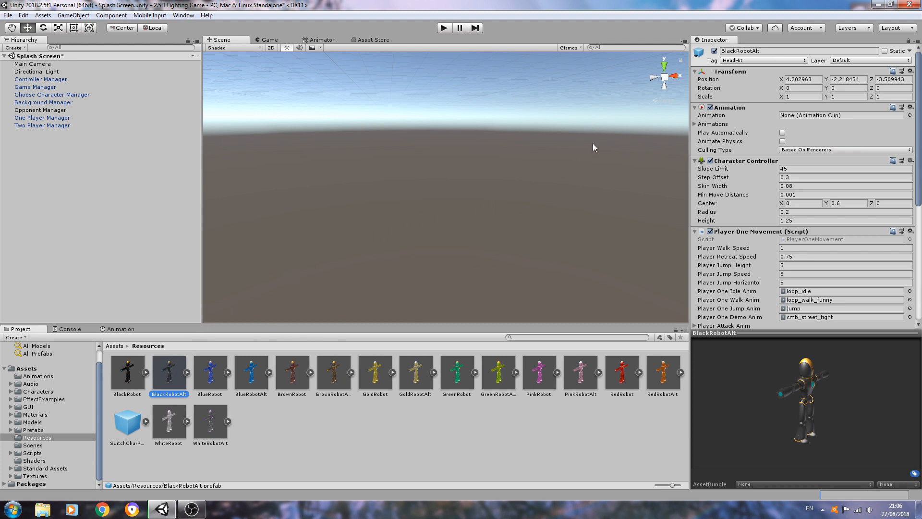
mouse_move(641, 124)
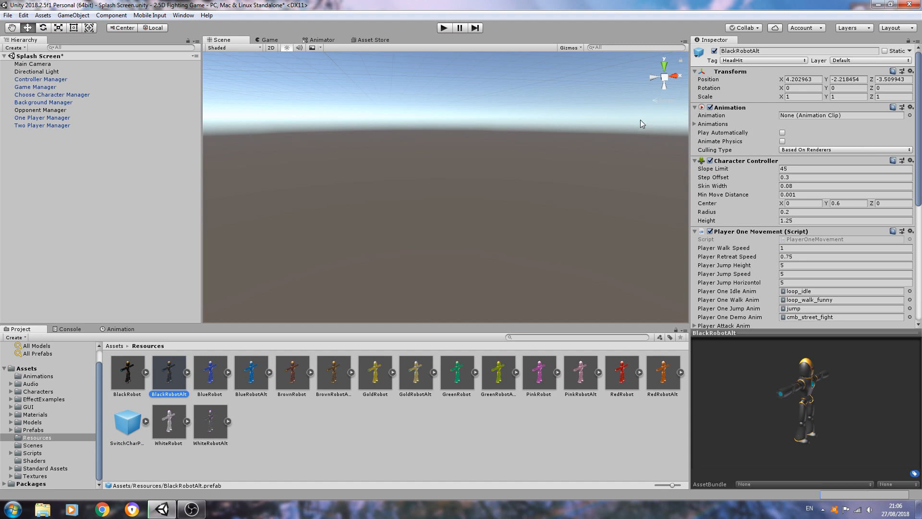
mouse_move(371, 230)
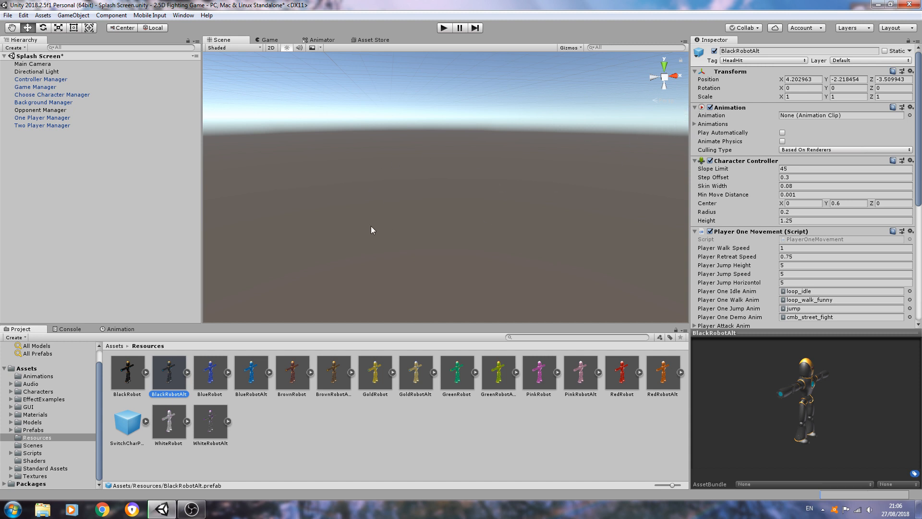
mouse_move(351, 217)
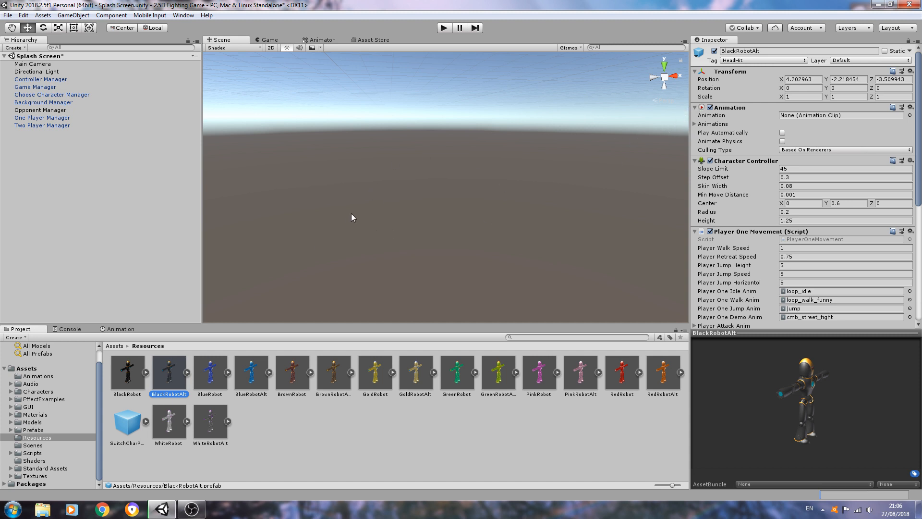
mouse_move(511, 190)
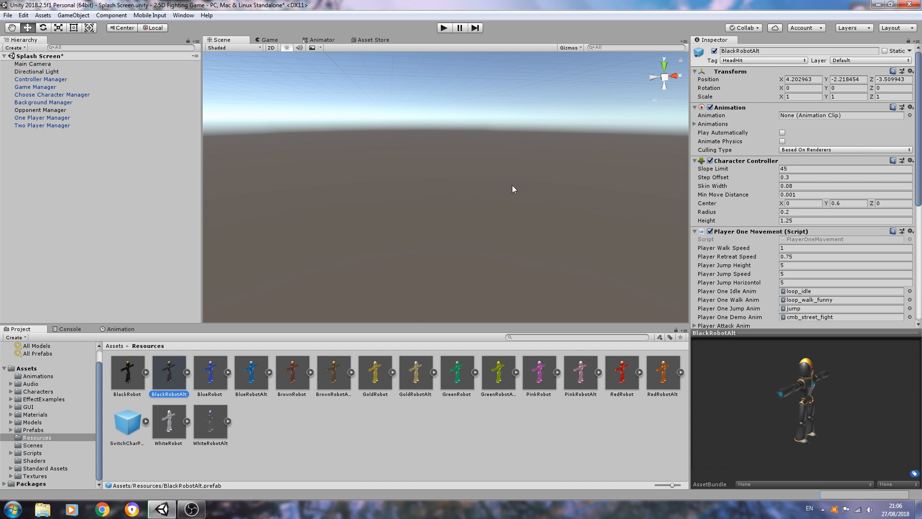
mouse_move(544, 231)
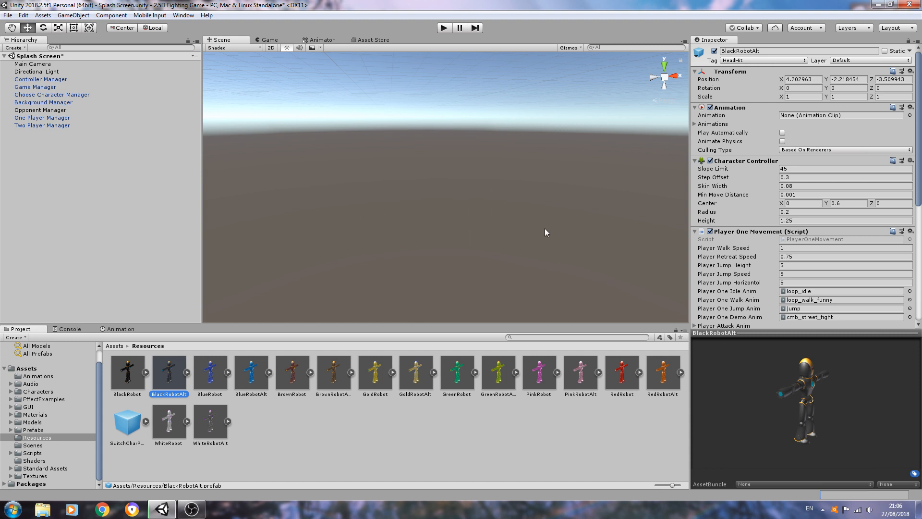
mouse_move(474, 235)
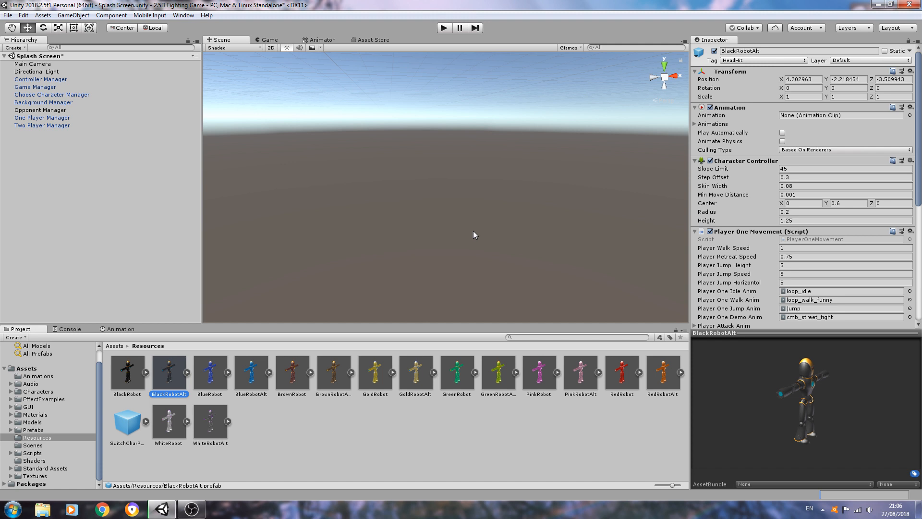
mouse_move(679, 108)
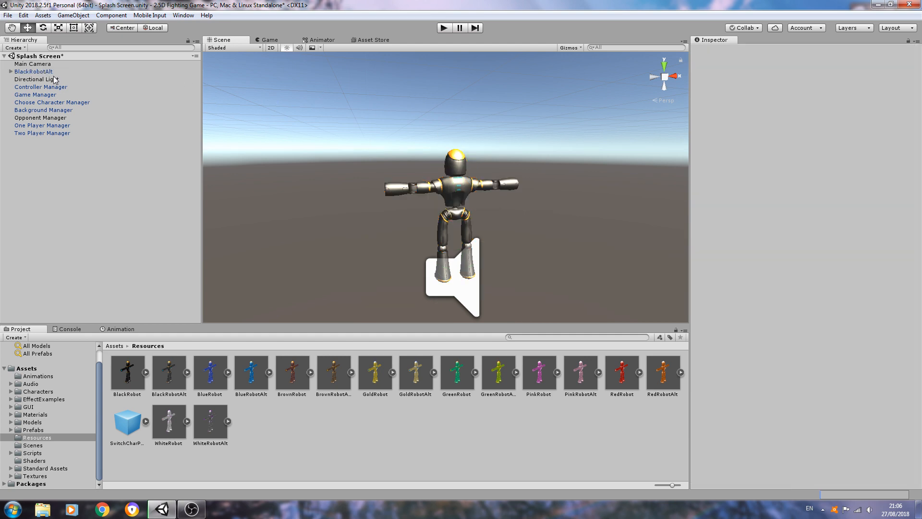
- Delete the BlackRobotAlt instance from the Hierarchy and review the BlackRobotAlt prefab's tag choices
right_click(32, 71)
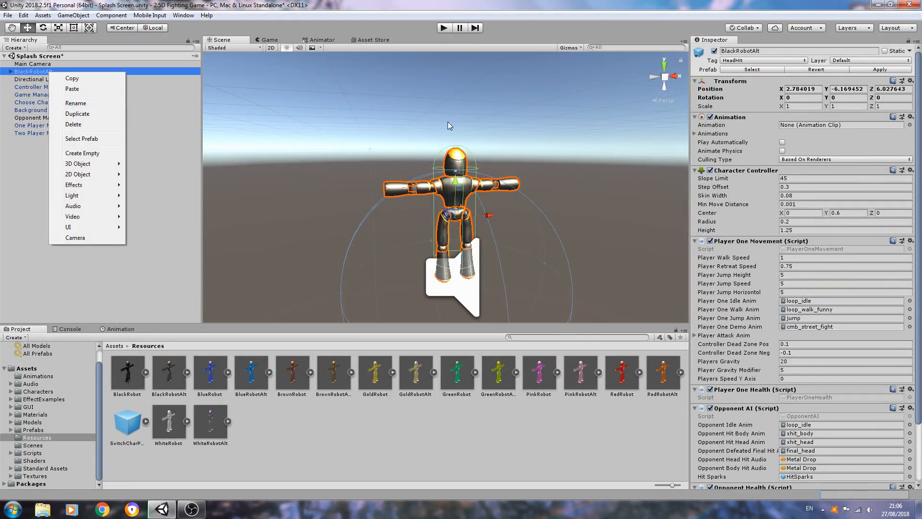
click(447, 125)
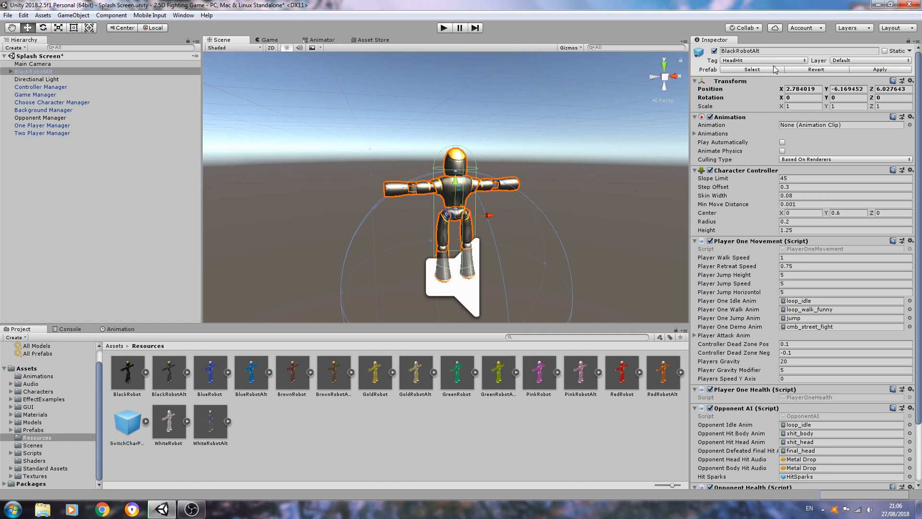
mouse_move(82, 95)
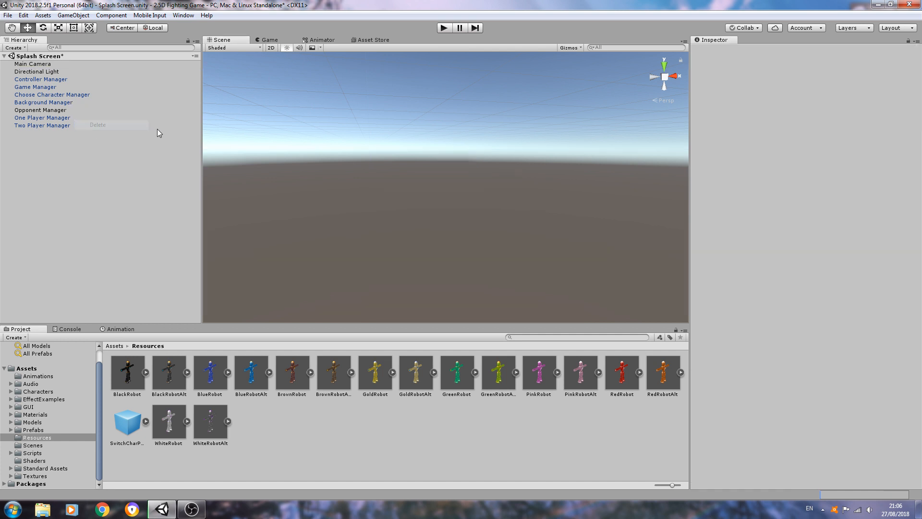
click(169, 373)
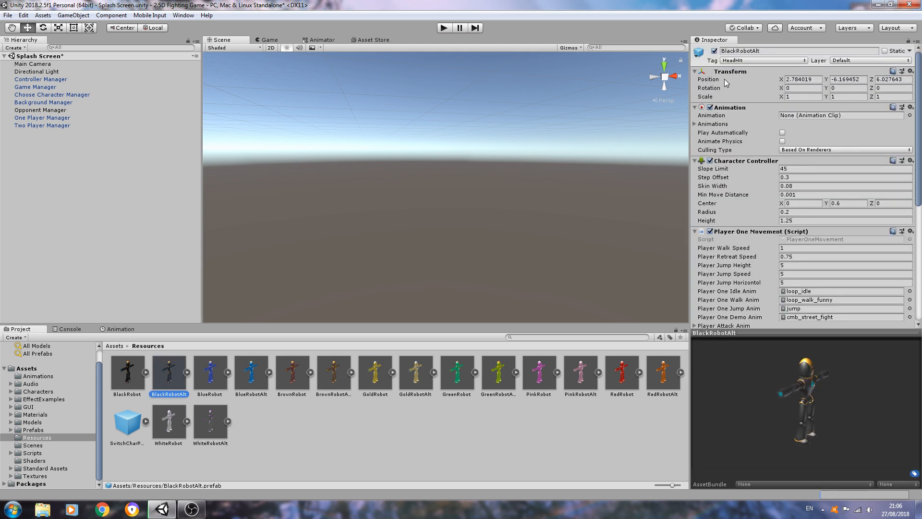
click(763, 59)
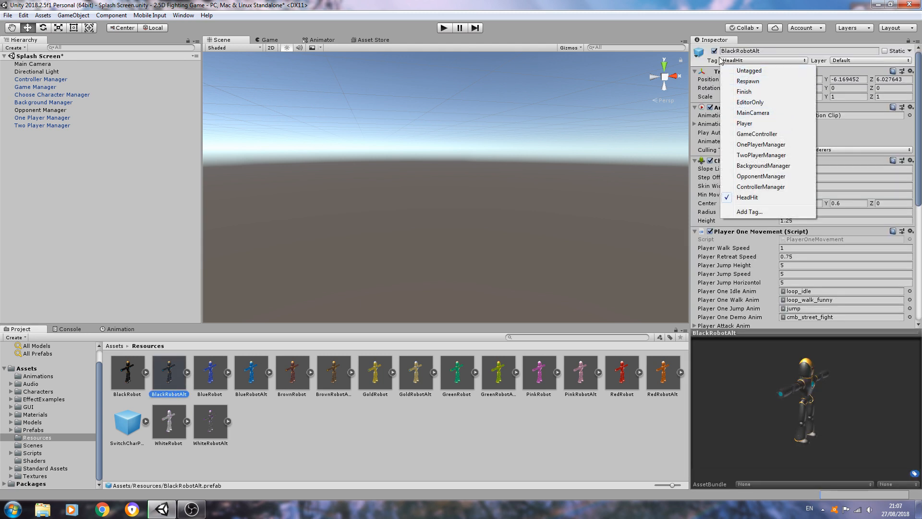
mouse_move(721, 74)
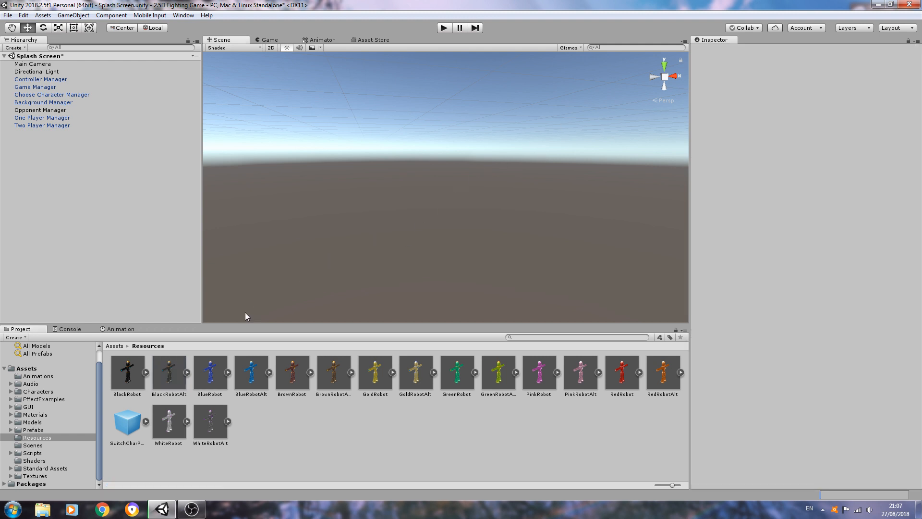
mouse_move(127, 383)
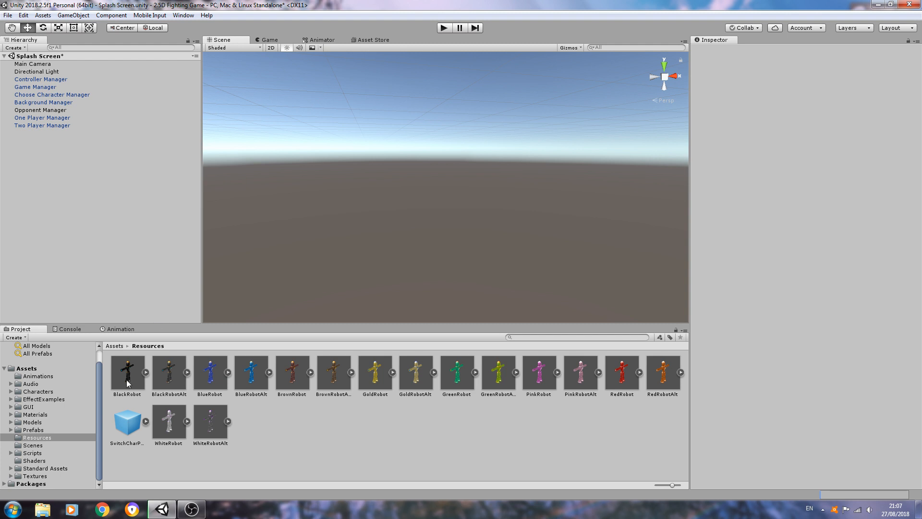
- Place a BlackRobot prefab instance in the scene, then compare BlackRobotAlt and BlackRobot prefab settings
click(127, 373)
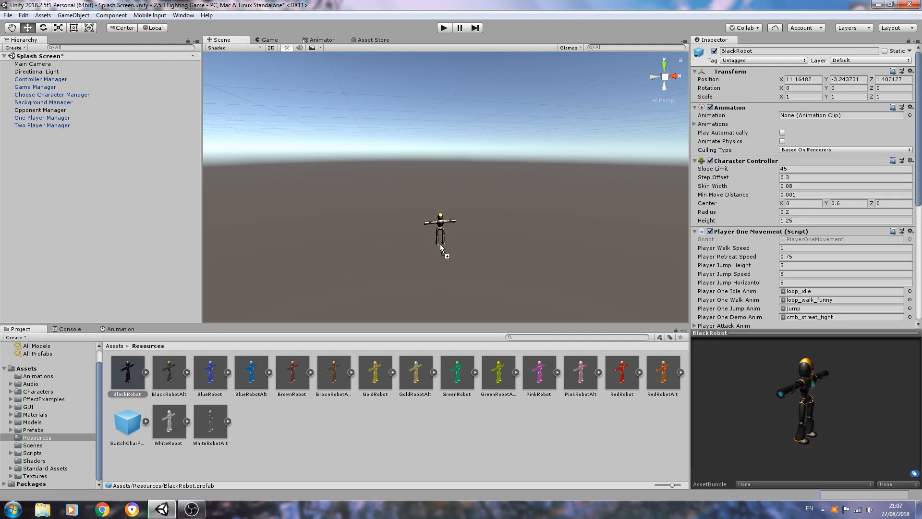
click(439, 229)
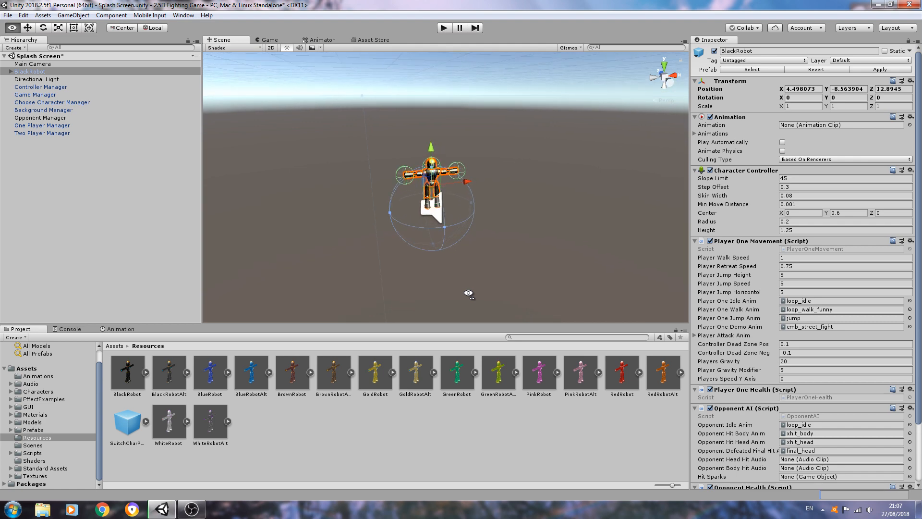
scroll(up, 3)
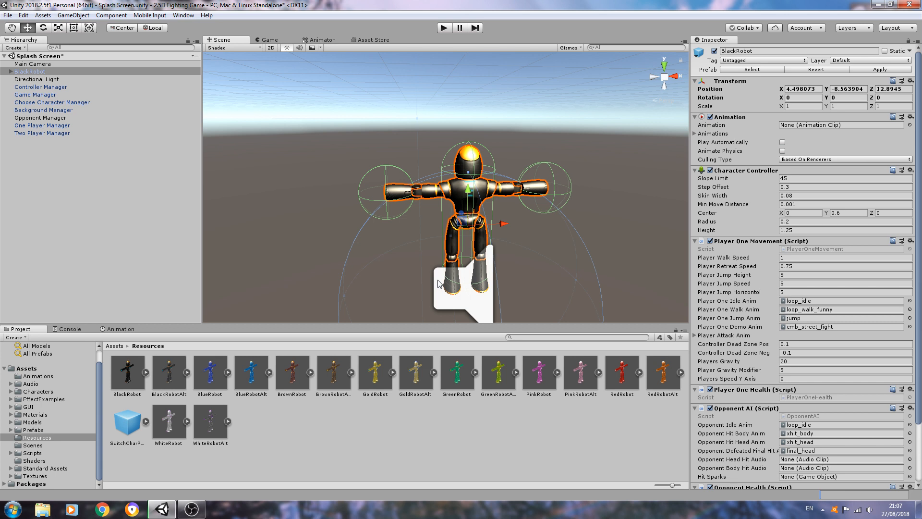
mouse_move(428, 269)
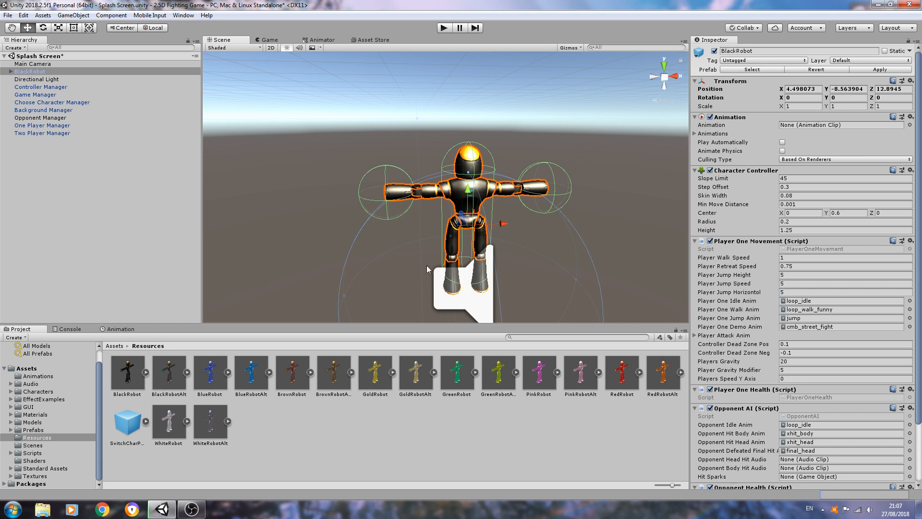
mouse_move(395, 219)
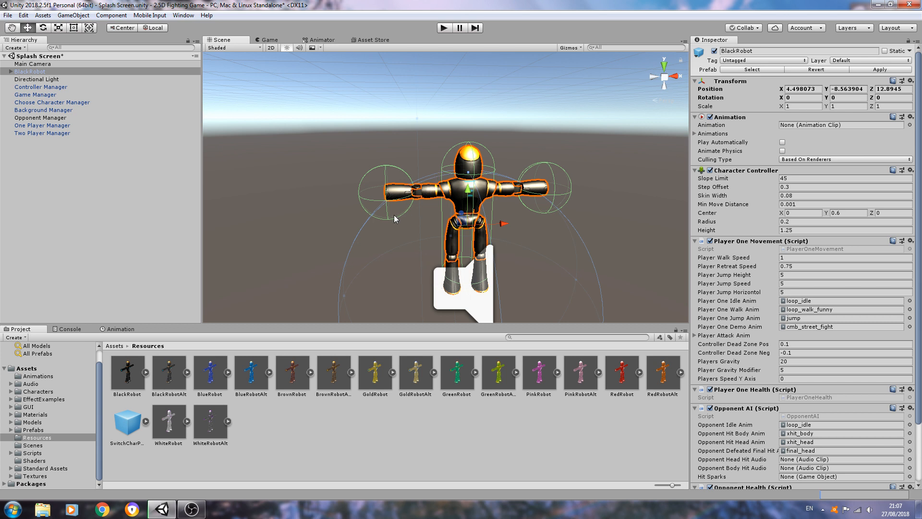
mouse_move(415, 238)
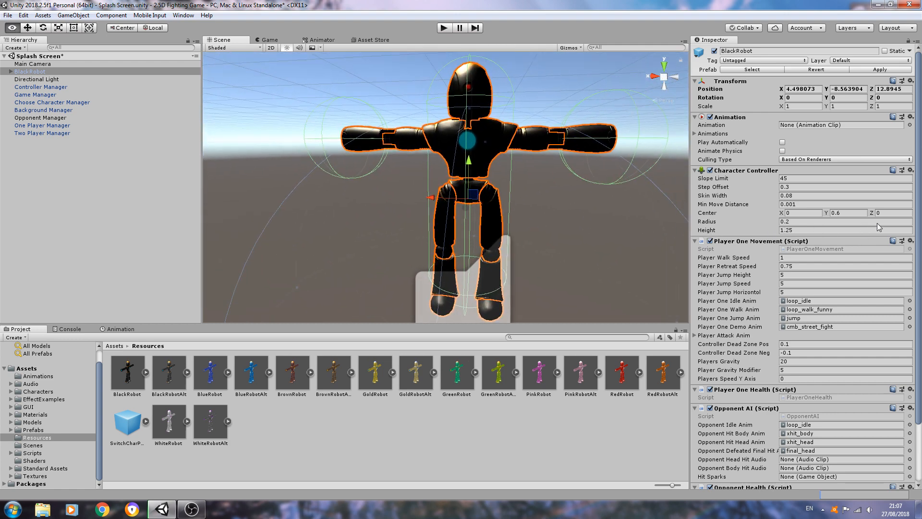
click(168, 372)
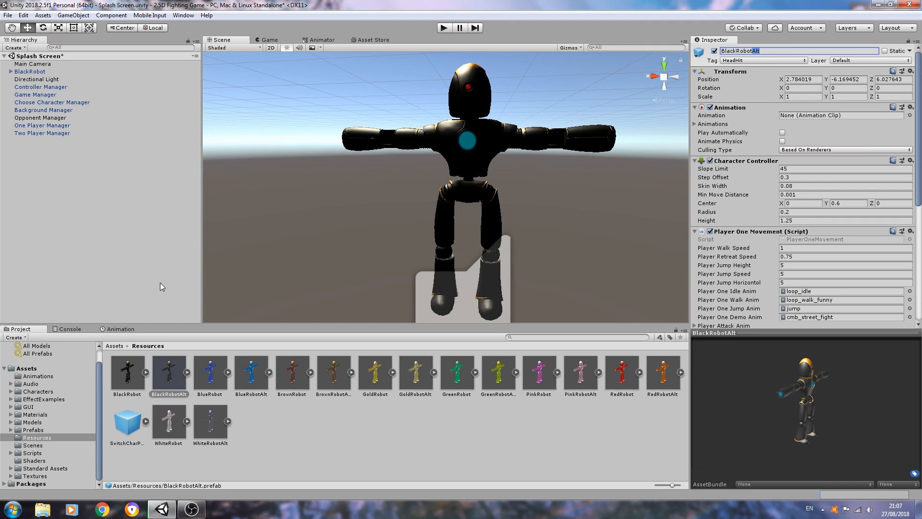
click(127, 373)
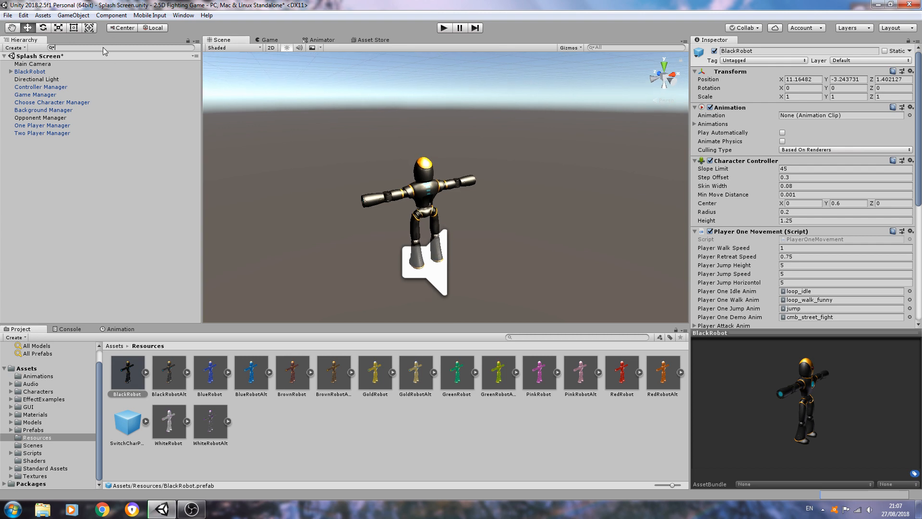
- Search 'wrist' to find FKOffsetWrist_L and list the Physics components available to add
text(wrist)
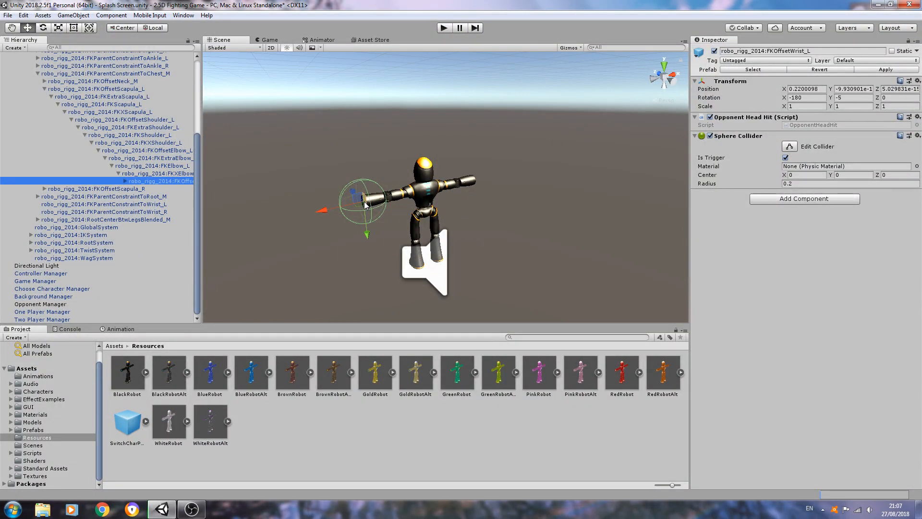
mouse_move(756, 100)
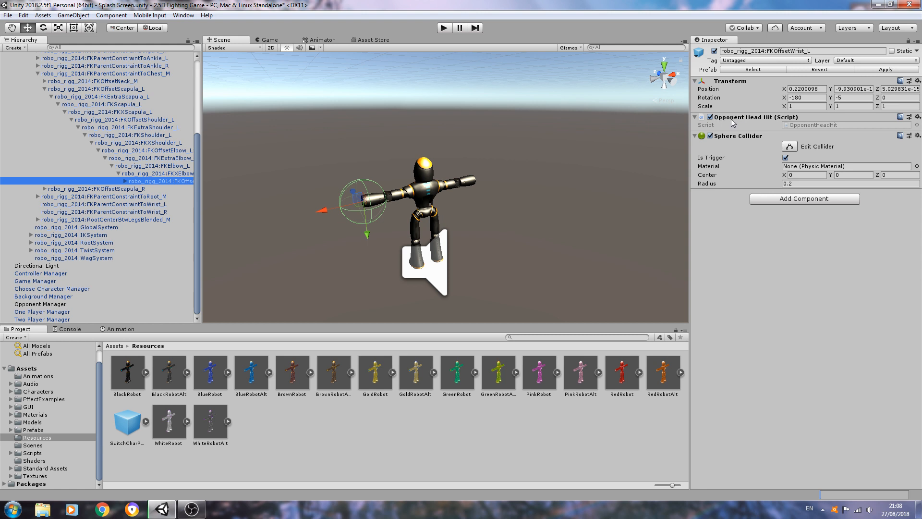
mouse_move(813, 123)
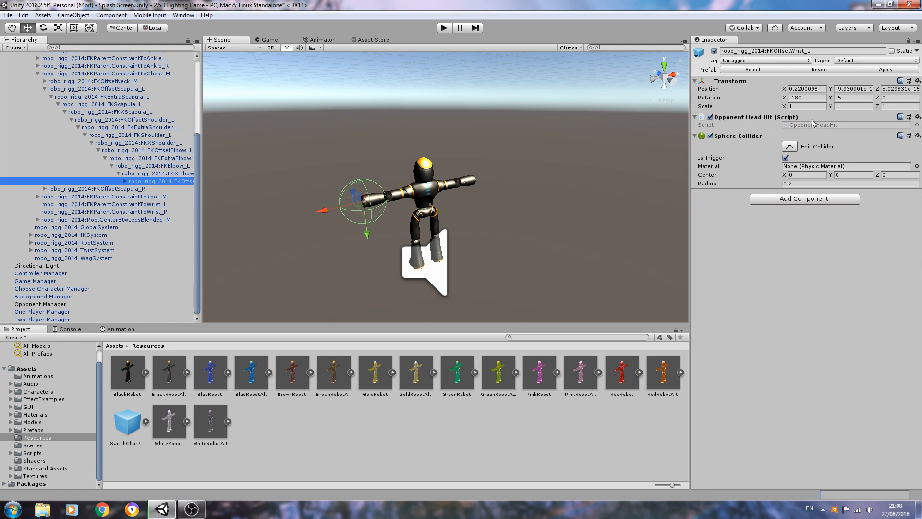
mouse_move(759, 67)
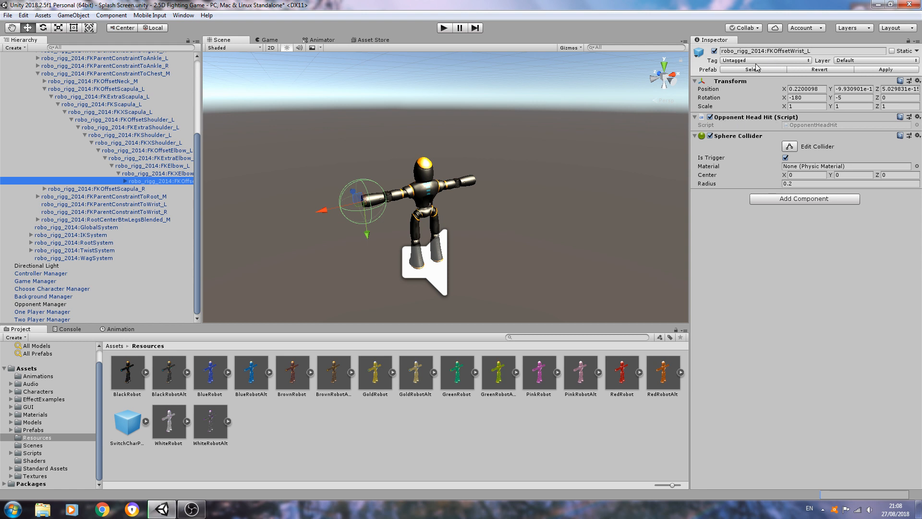
click(785, 157)
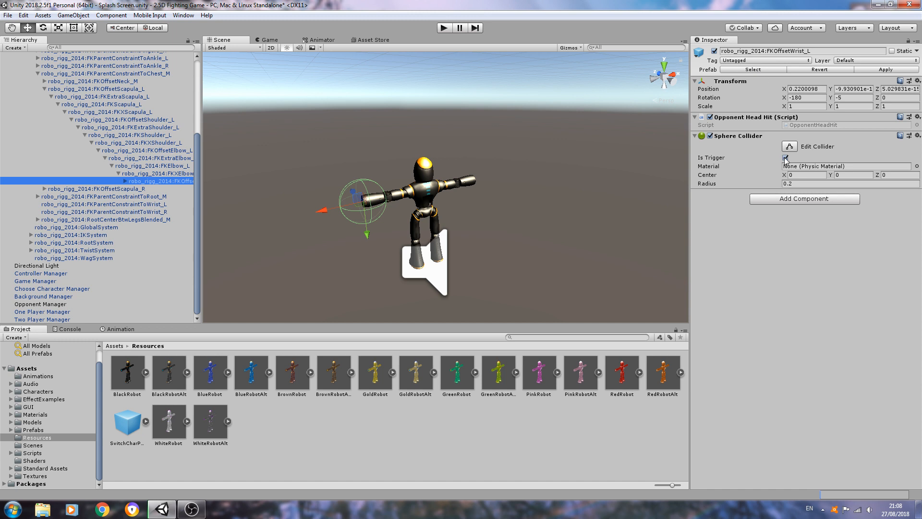
click(784, 157)
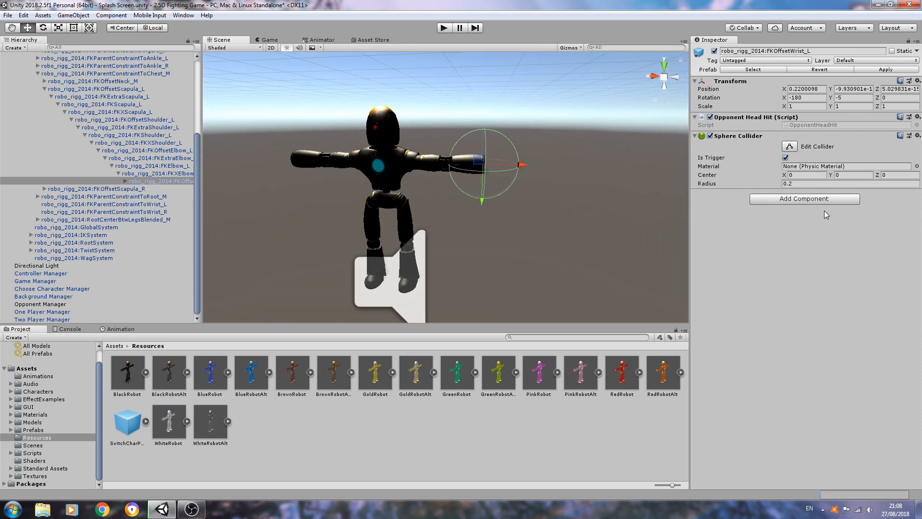
click(803, 197)
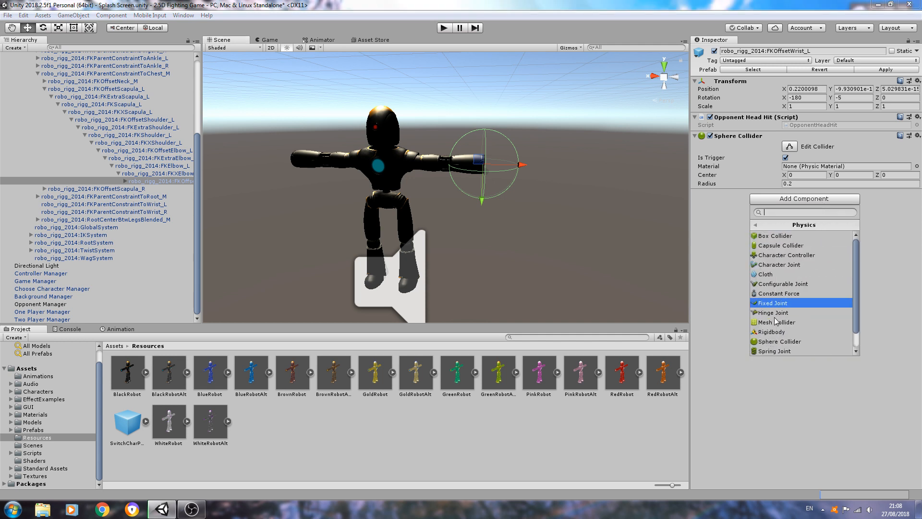
mouse_move(785, 236)
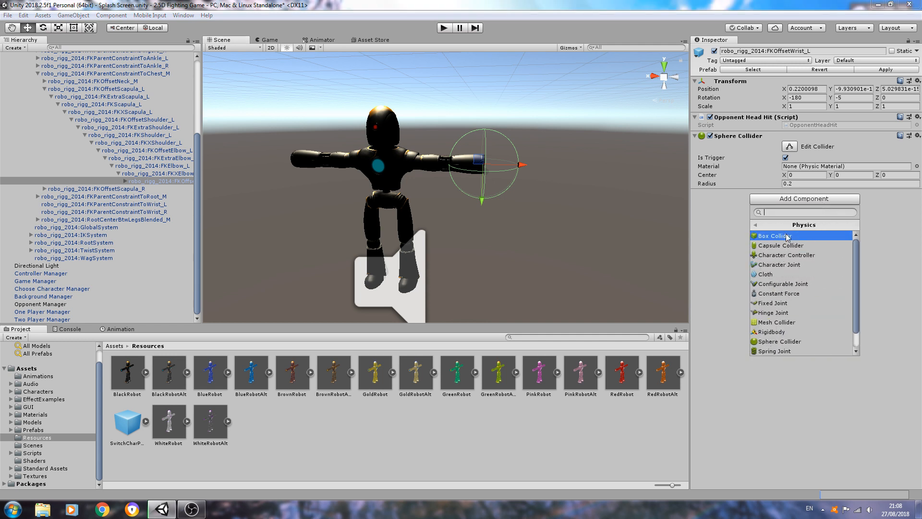
mouse_move(783, 242)
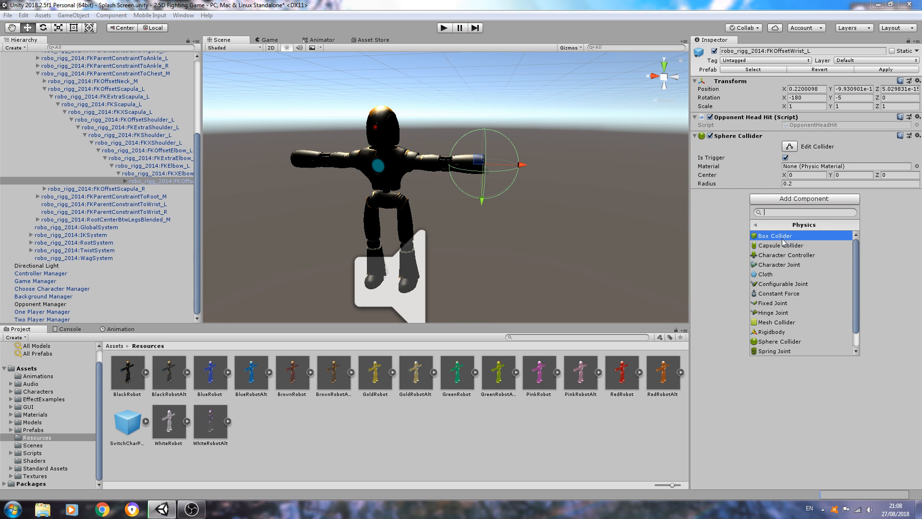
- Add a Capsule Collider (radius 0.5, height 0.5) to the left wrist and show its component options
click(780, 245)
text(0.5)
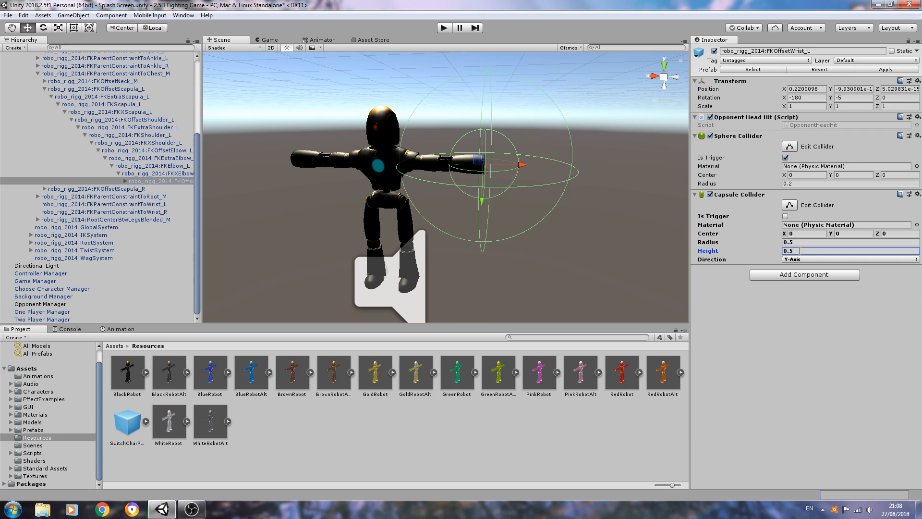
click(853, 234)
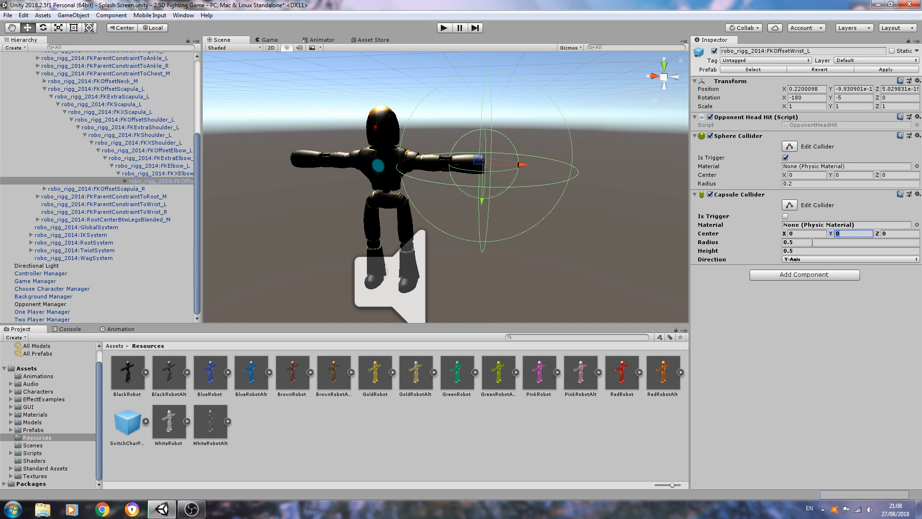
click(915, 194)
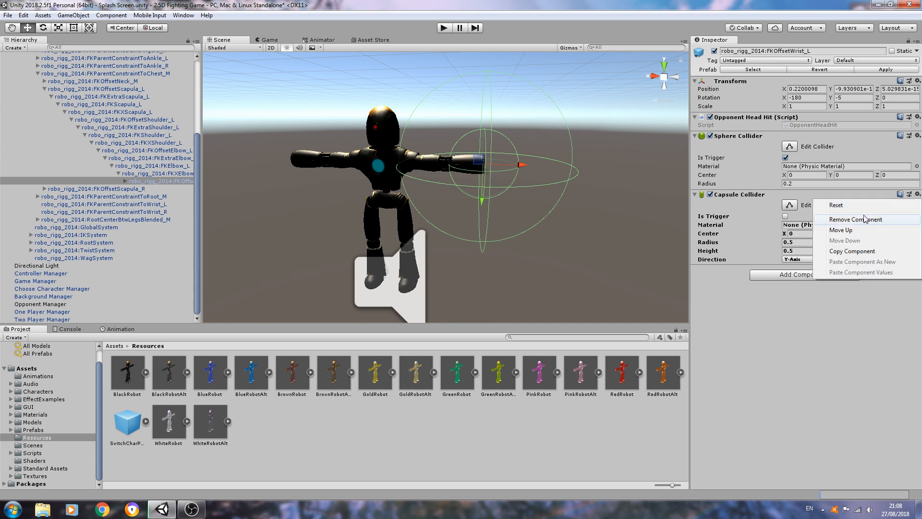
- Remove the capsule, try a Box Collider sized 0.5/0.1/0.1 at center X -0.2, then remove it too
click(857, 219)
text(0.2)
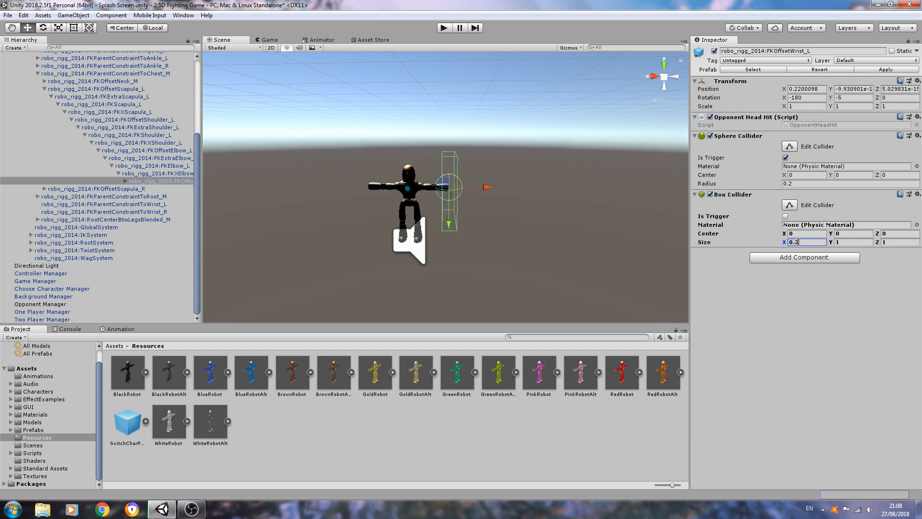
mouse_move(674, 248)
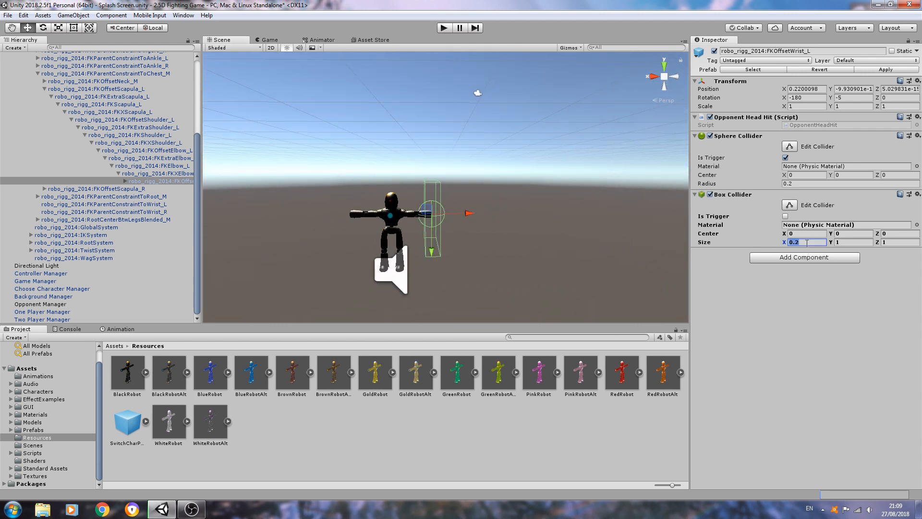
text(0.5)
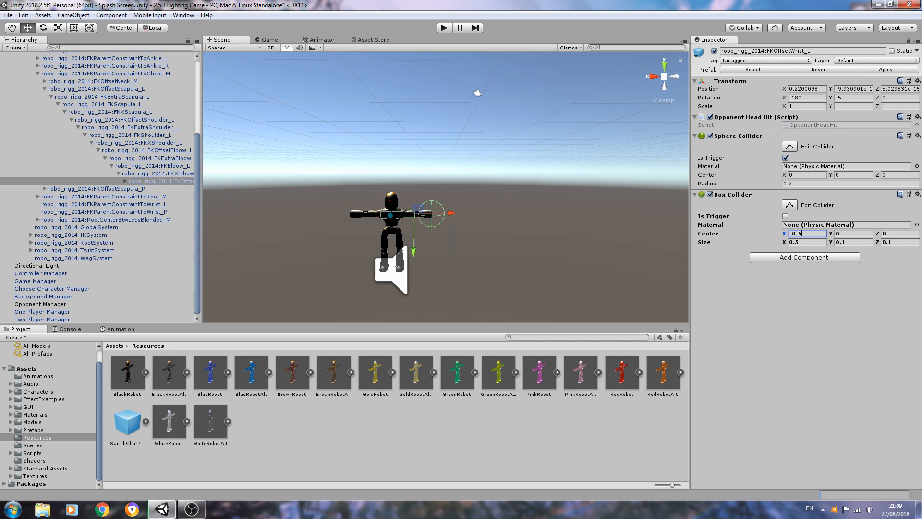
text(-0.2)
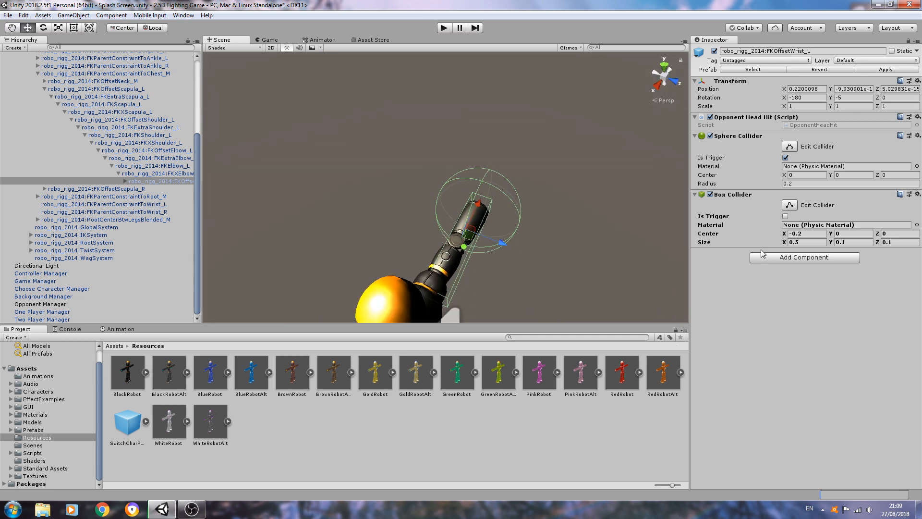
mouse_move(479, 203)
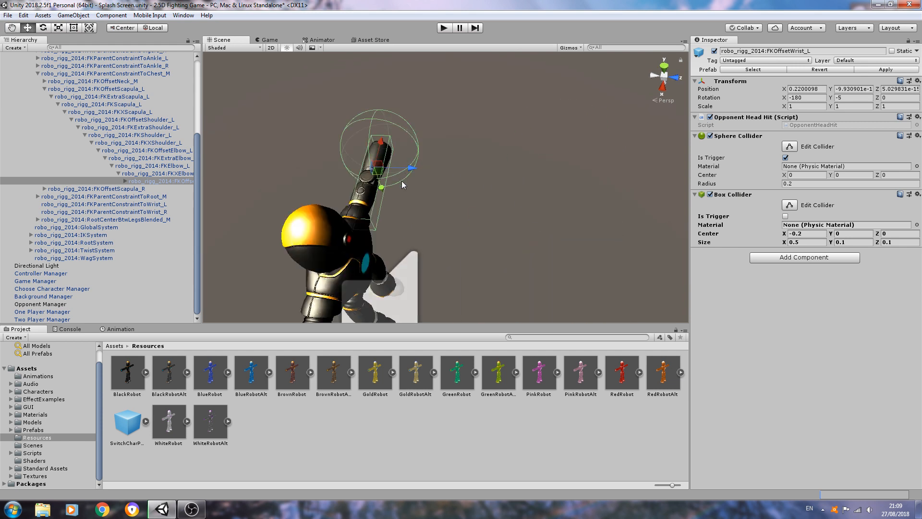
click(785, 216)
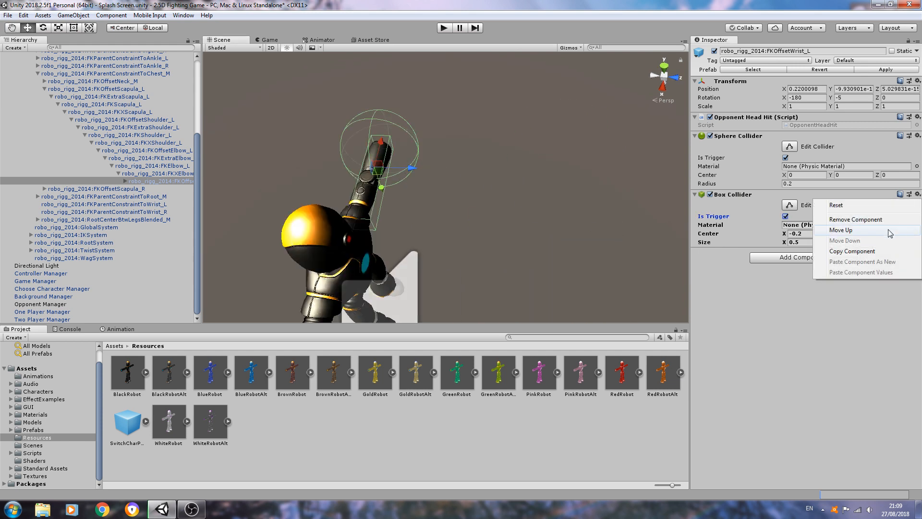
click(856, 219)
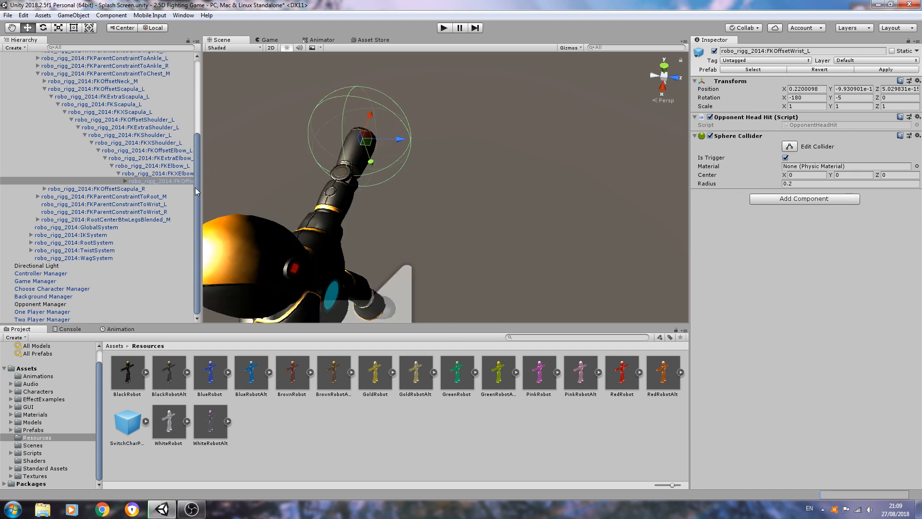
- Select BlackRobot to show its scripts, expand it, and collapse the robo_rigg_2014:Main branch
click(11, 71)
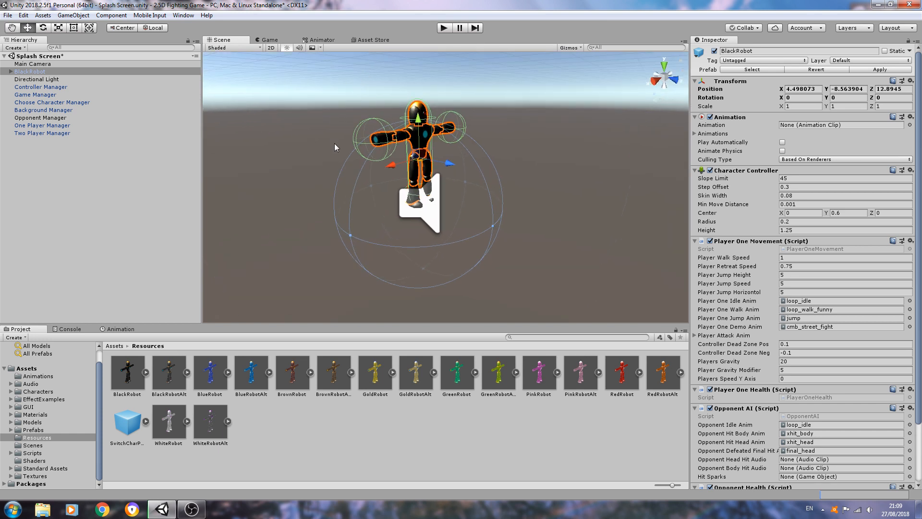
mouse_move(125, 49)
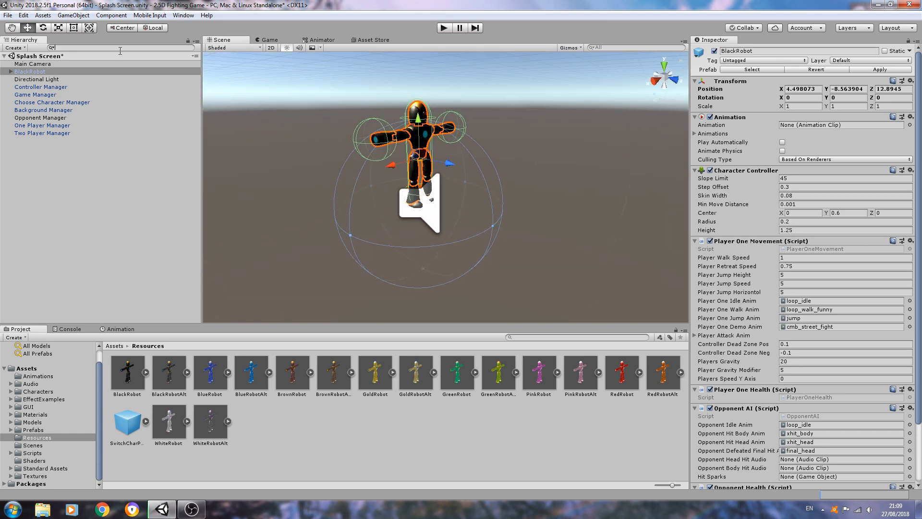
click(6, 71)
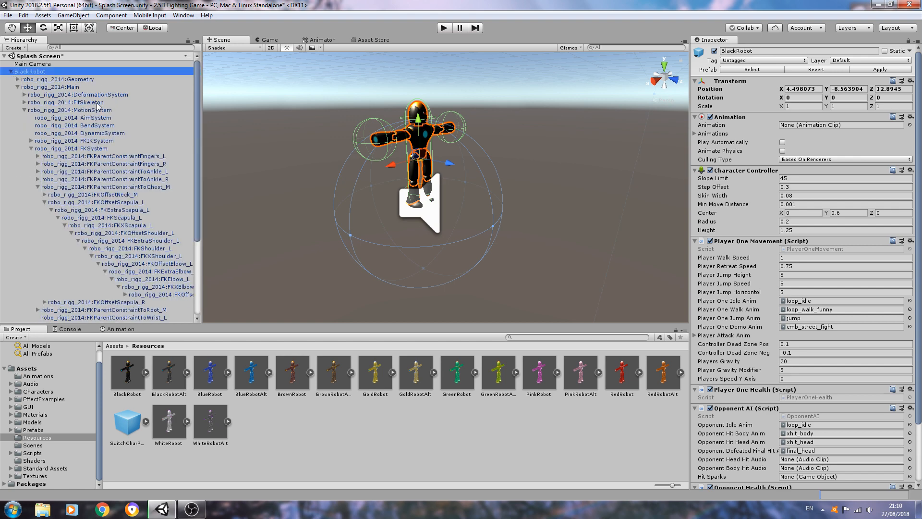
mouse_move(338, 149)
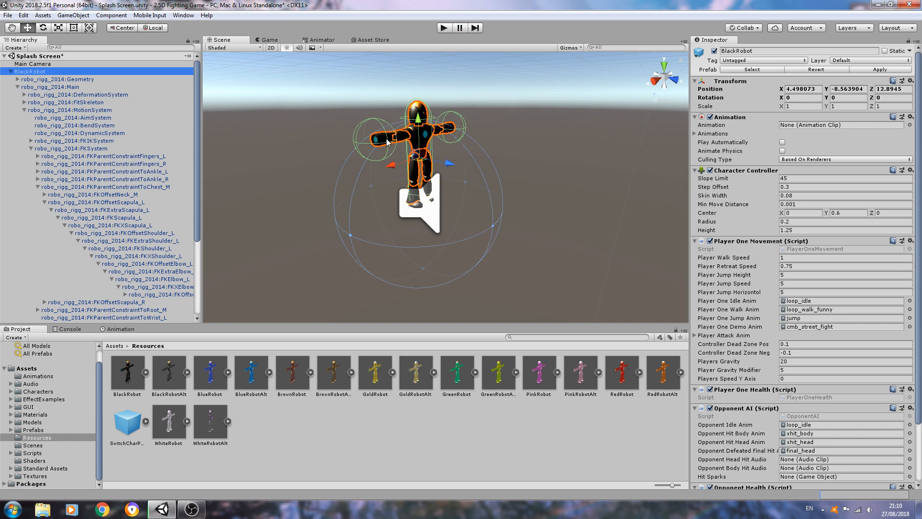
mouse_move(371, 126)
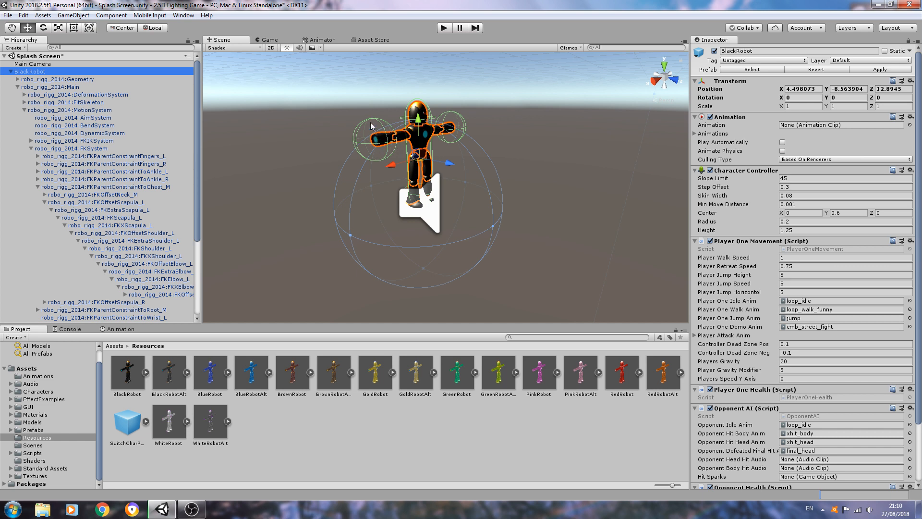
mouse_move(406, 146)
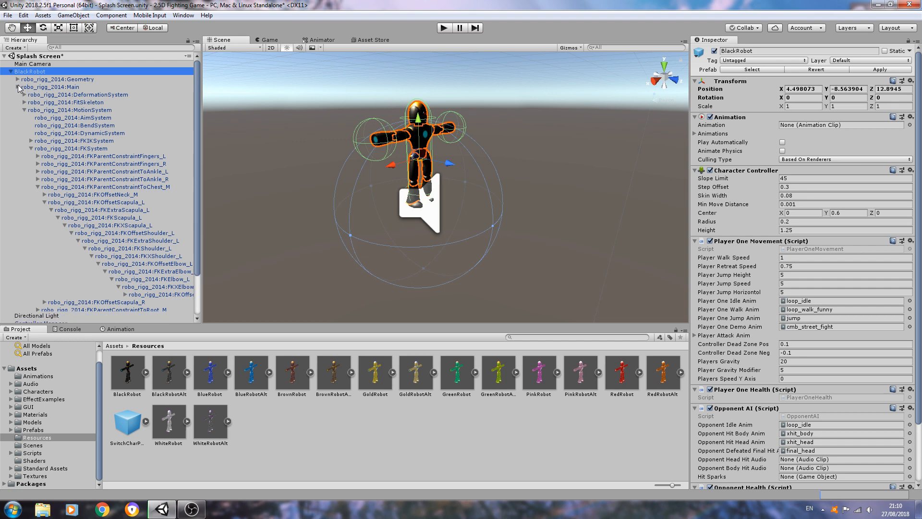
click(17, 87)
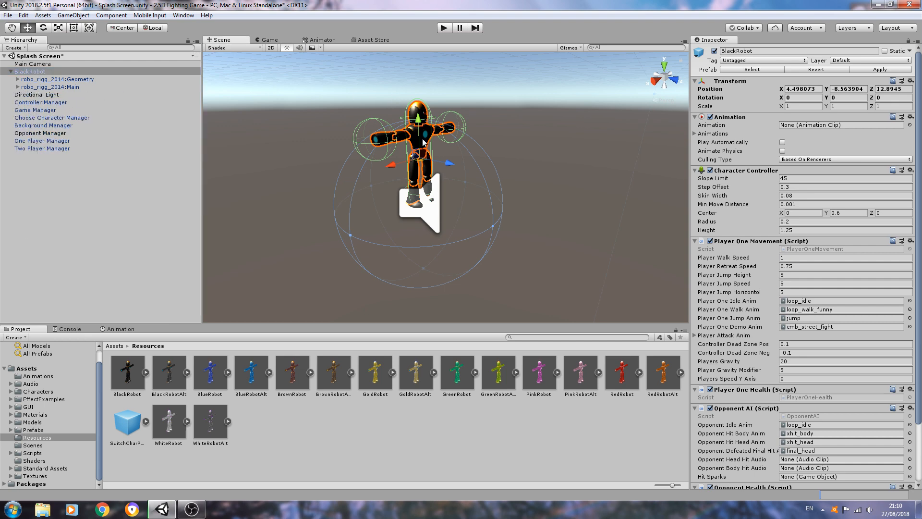
- Expand the Geometry group to inspect the hand_2_R mesh, then expand the robo_rigg_2014:Main rig
click(58, 95)
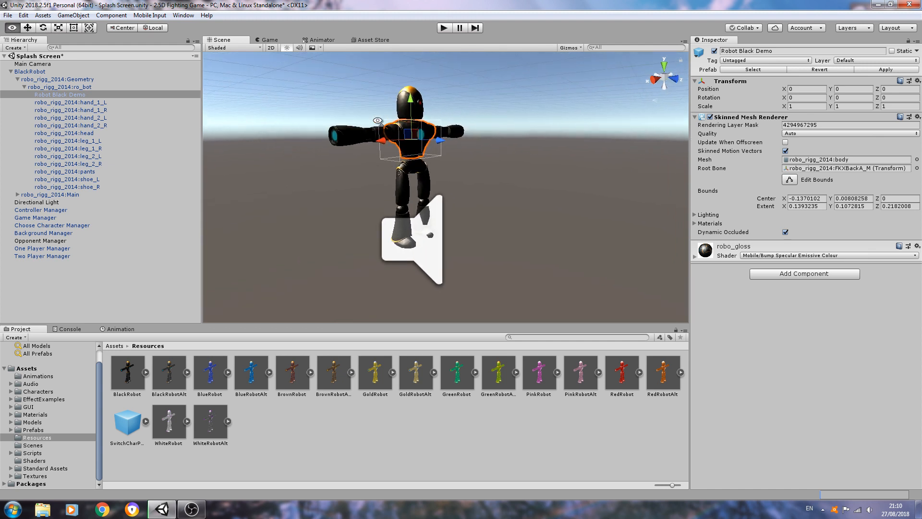
click(70, 124)
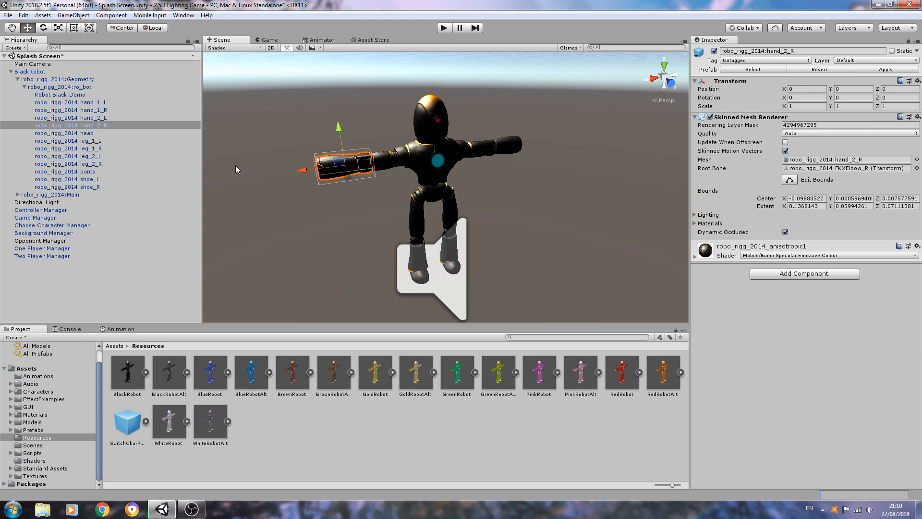
mouse_move(335, 166)
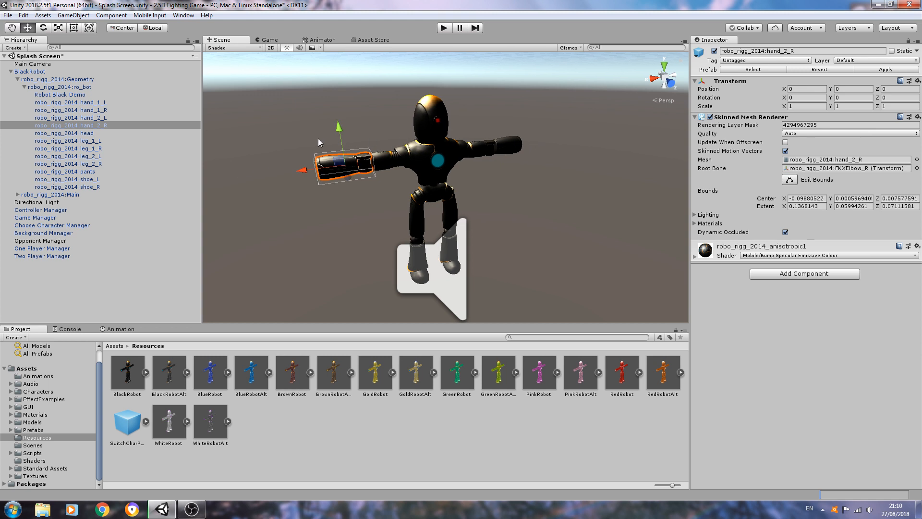
mouse_move(337, 154)
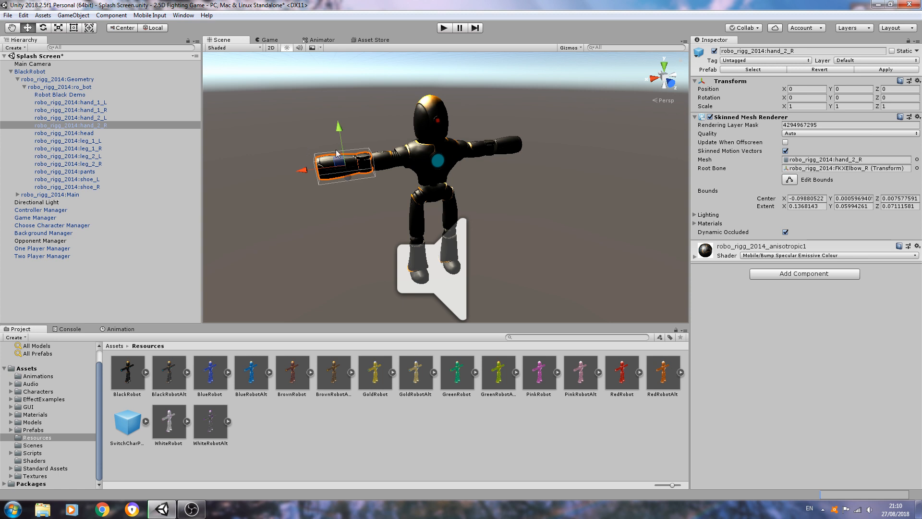
mouse_move(522, 154)
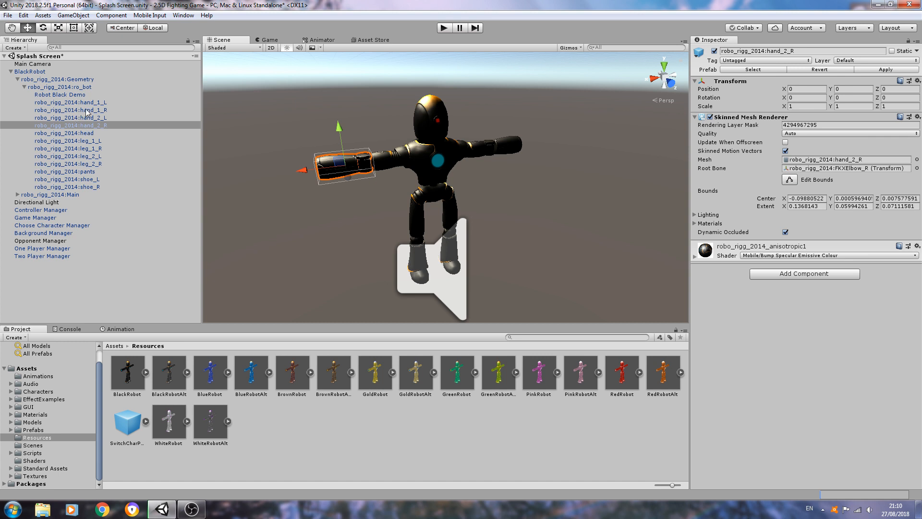
mouse_move(20, 197)
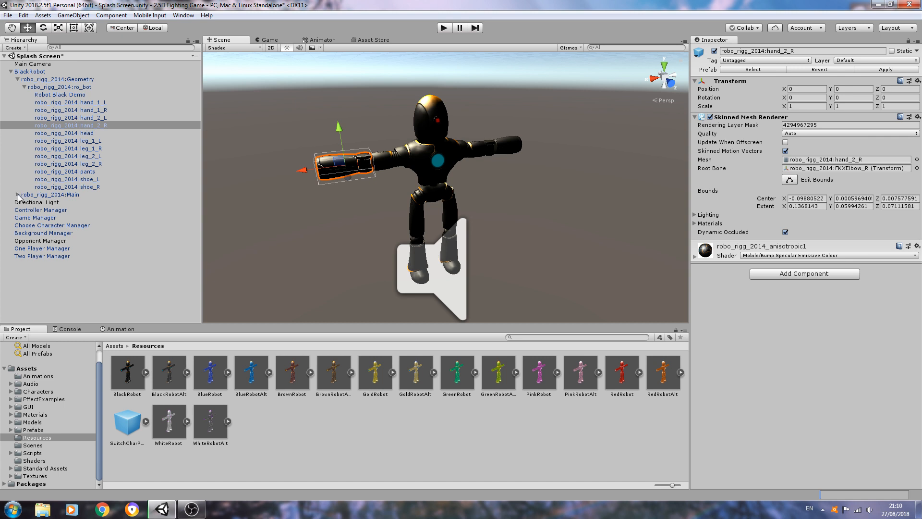
click(18, 194)
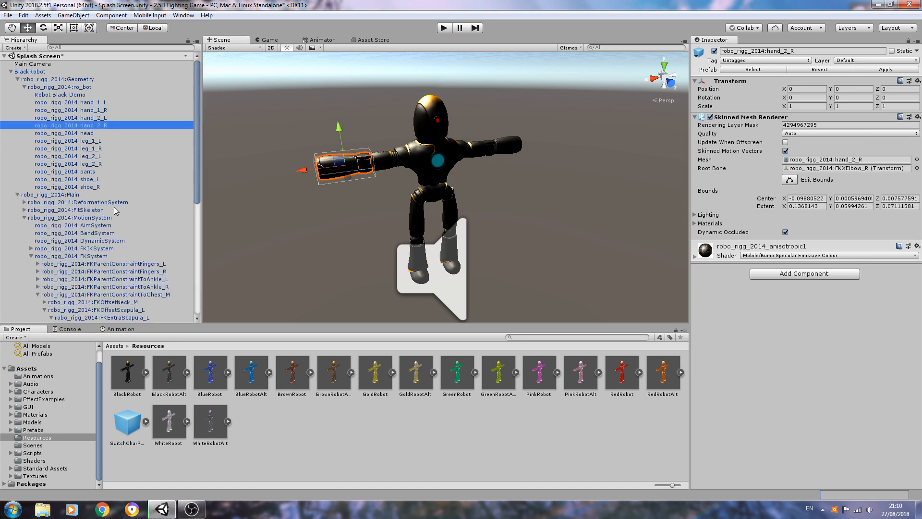
mouse_move(253, 192)
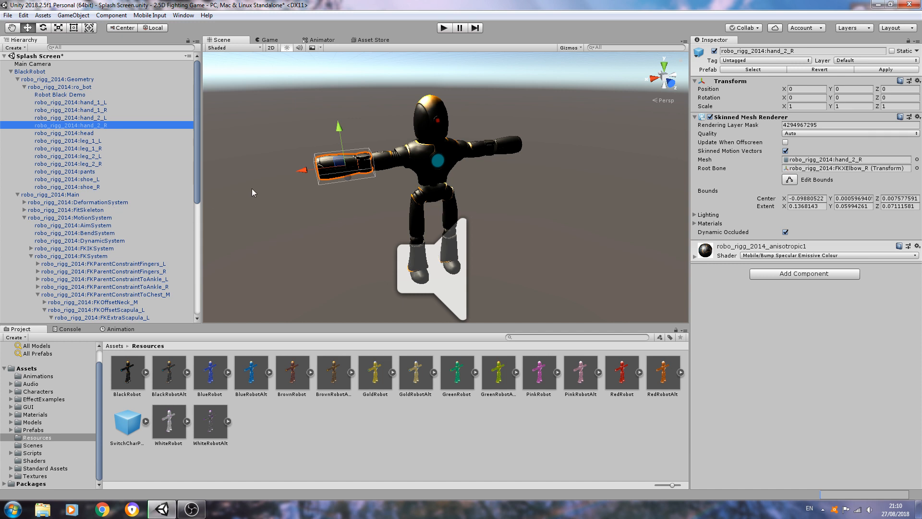
mouse_move(445, 181)
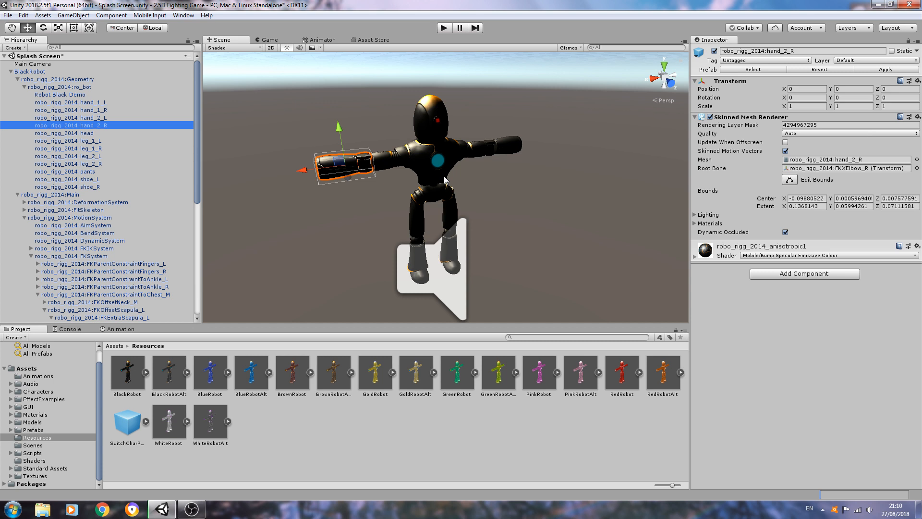
mouse_move(430, 101)
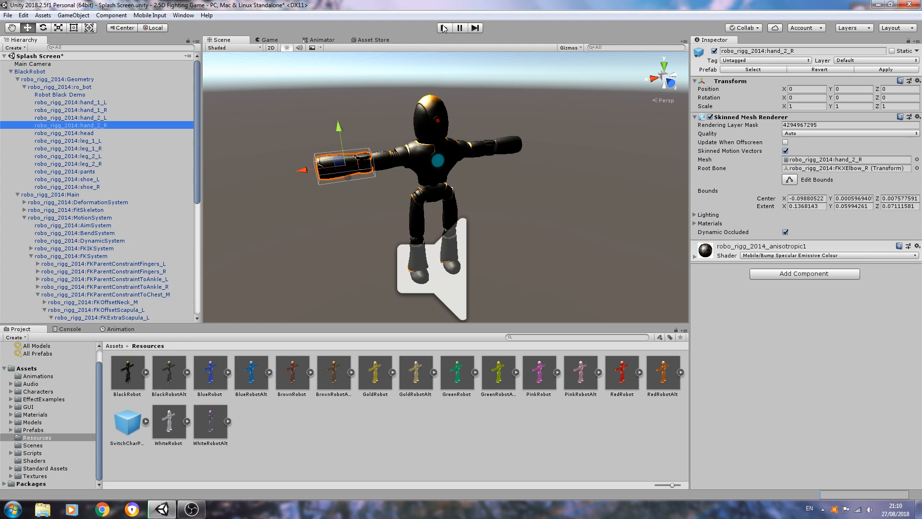
- Run and pause play mode, inspect BlackRobot in the Game view, stop, and collapse its hierarchy
click(443, 28)
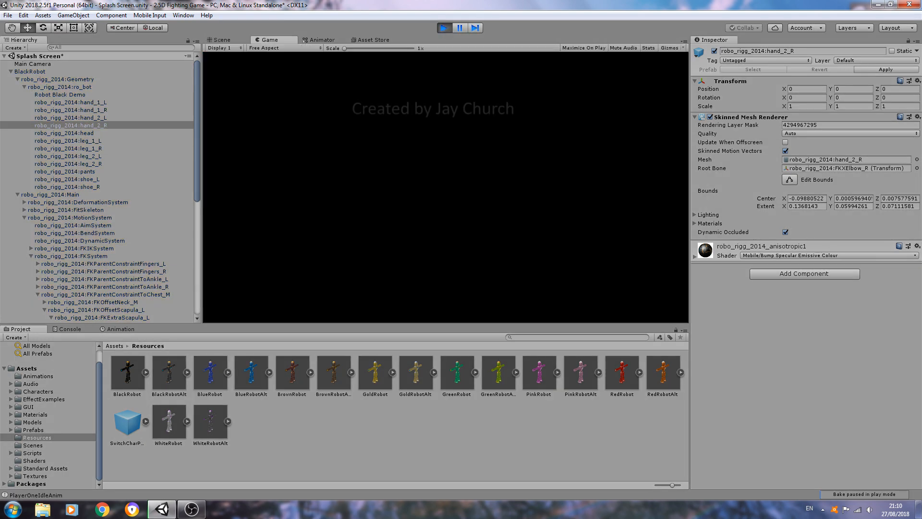
click(458, 27)
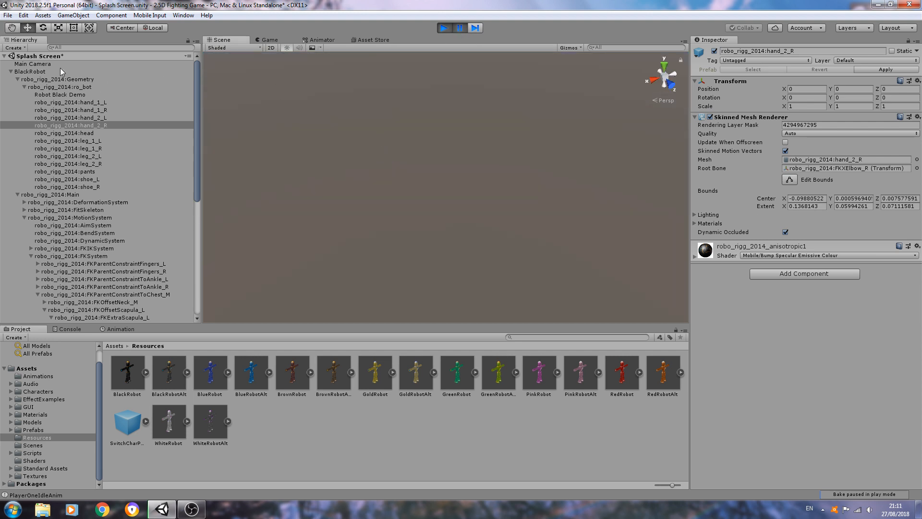
click(28, 71)
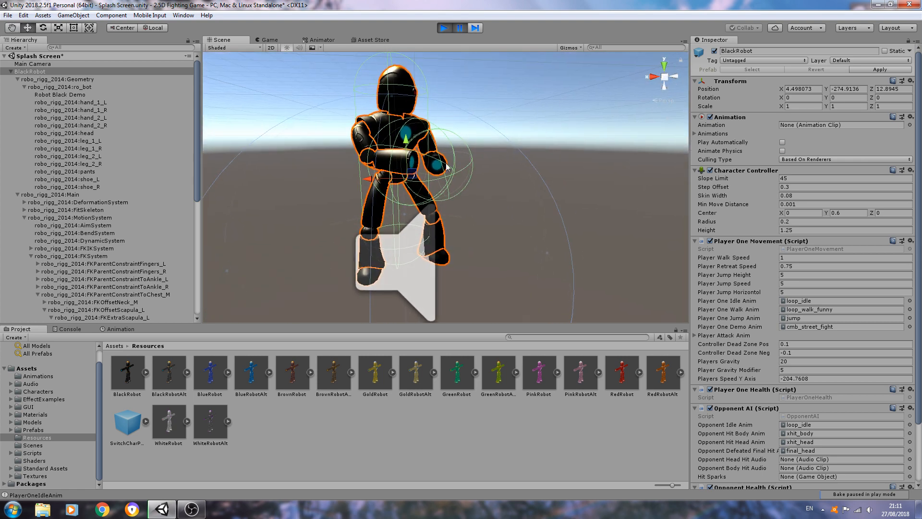
click(443, 28)
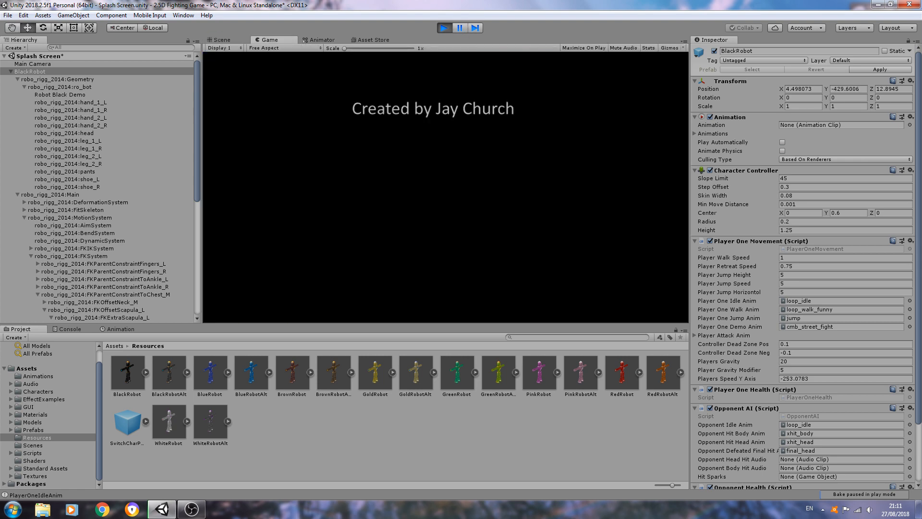
click(440, 28)
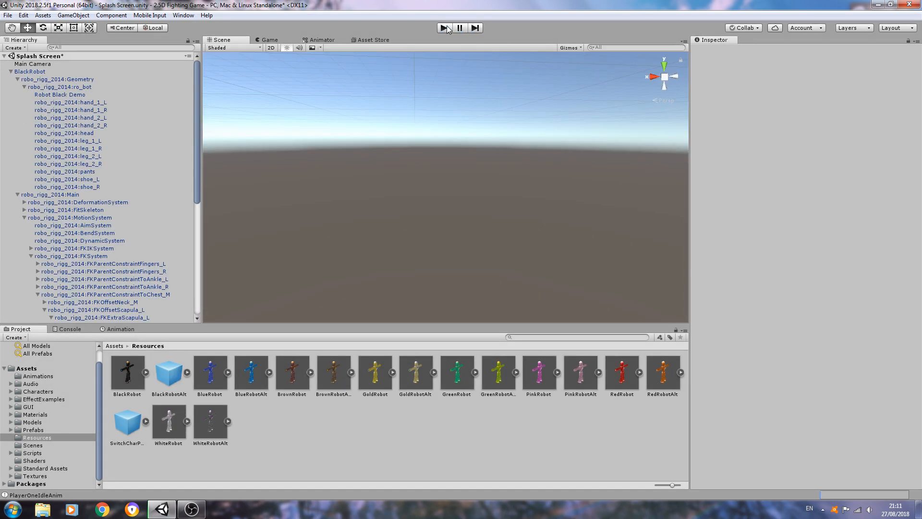
click(5, 71)
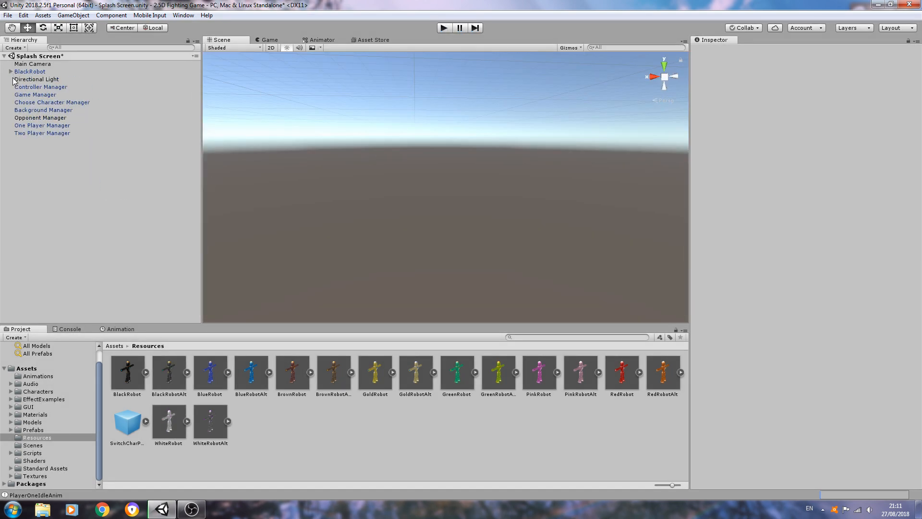
- Delete BlackRobot from the scene and show the Prefabs folder's contents
right_click(30, 71)
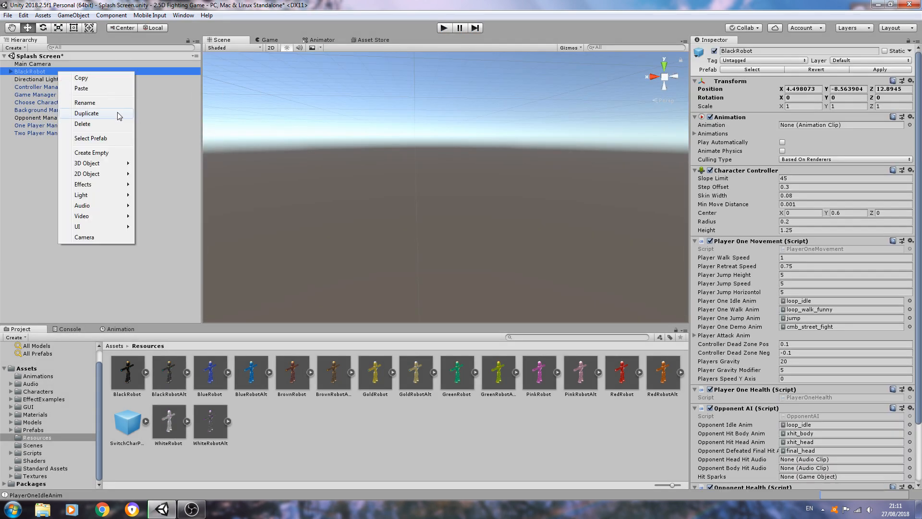
click(82, 124)
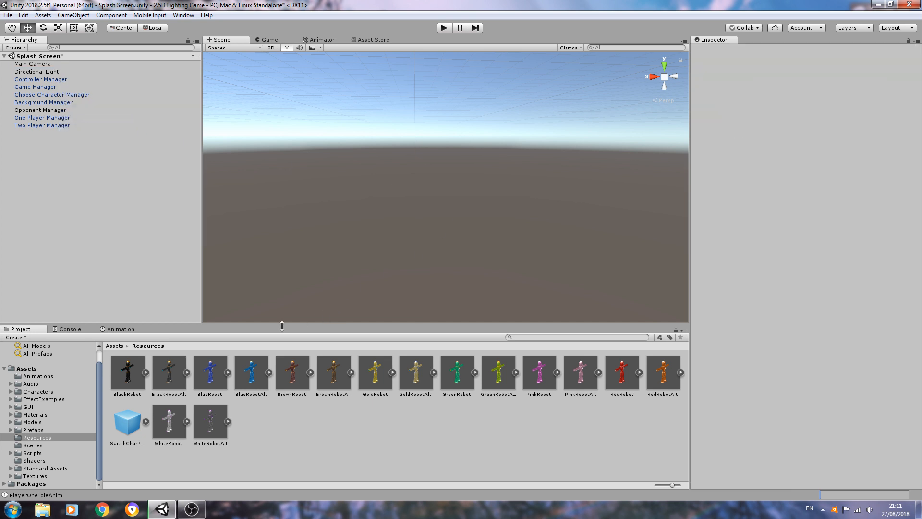
mouse_move(67, 432)
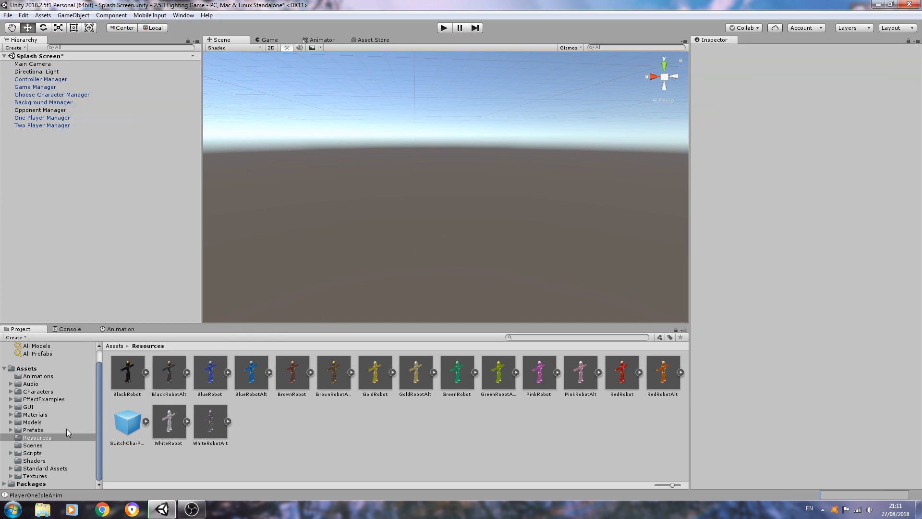
click(32, 429)
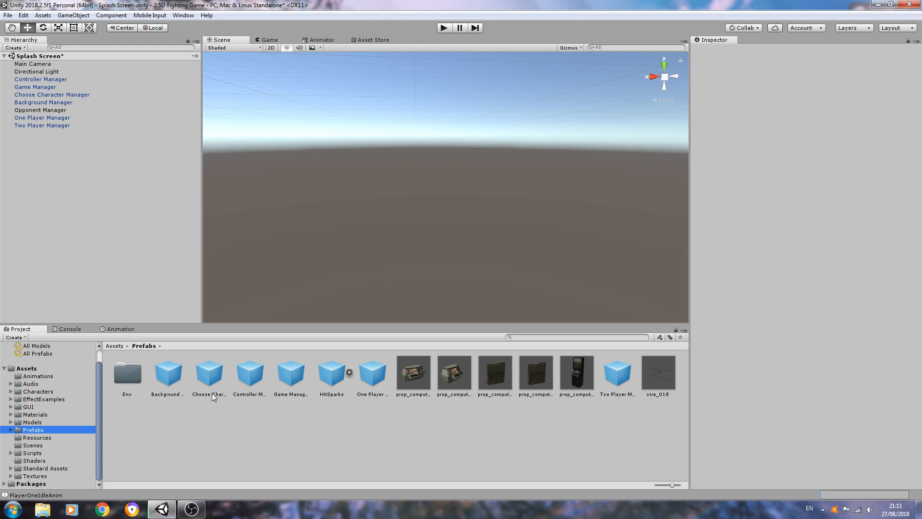
- Review the HitSparks prefab's particle settings and add a Flare prefab from Standard Assets ParticleSystems
click(331, 374)
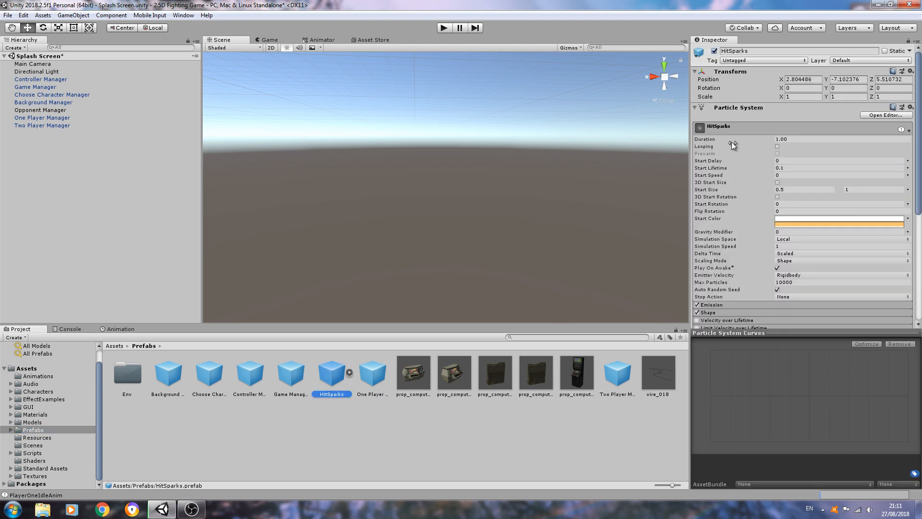
mouse_move(52, 439)
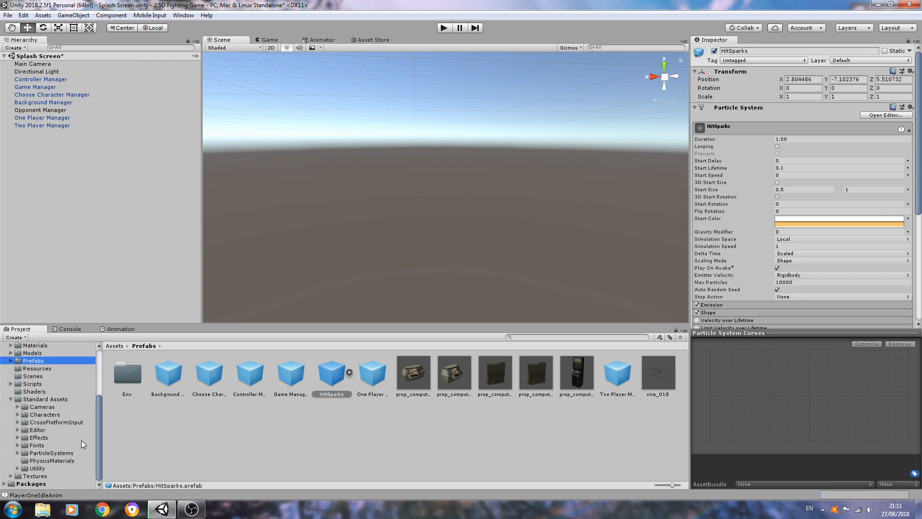
mouse_move(172, 371)
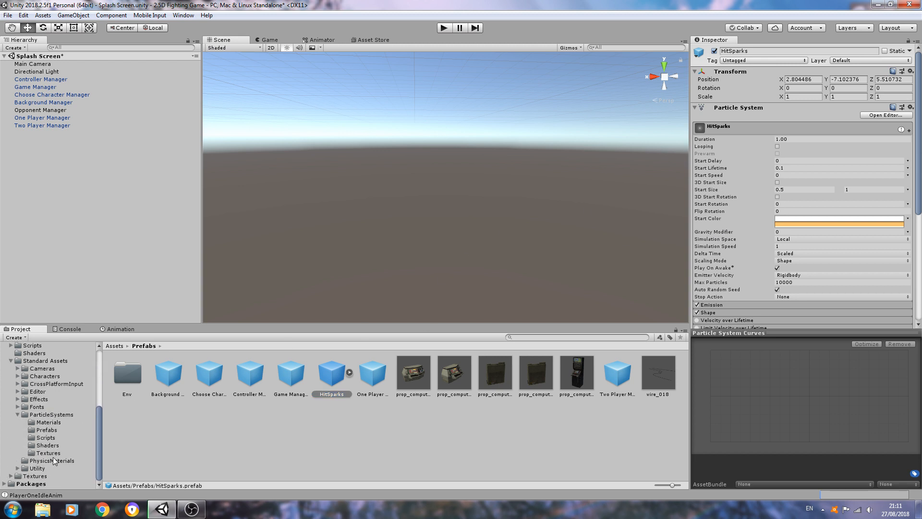
click(46, 429)
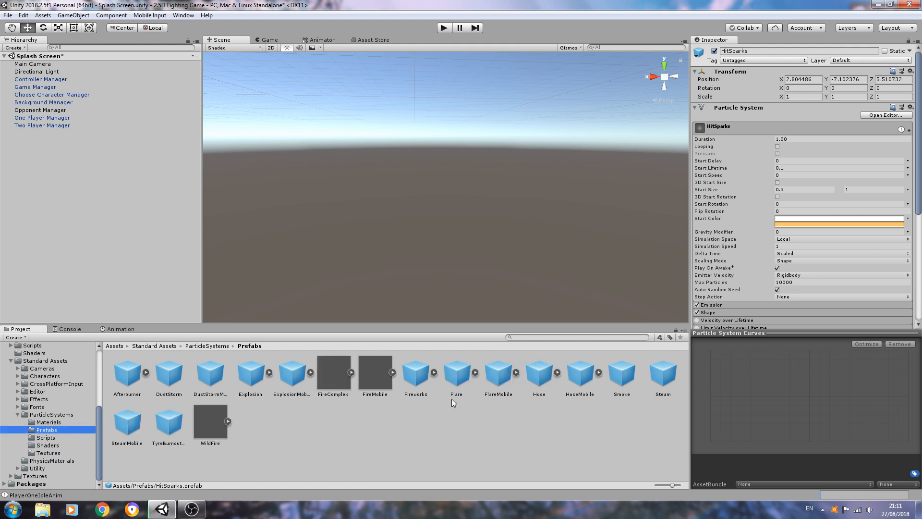
mouse_move(424, 424)
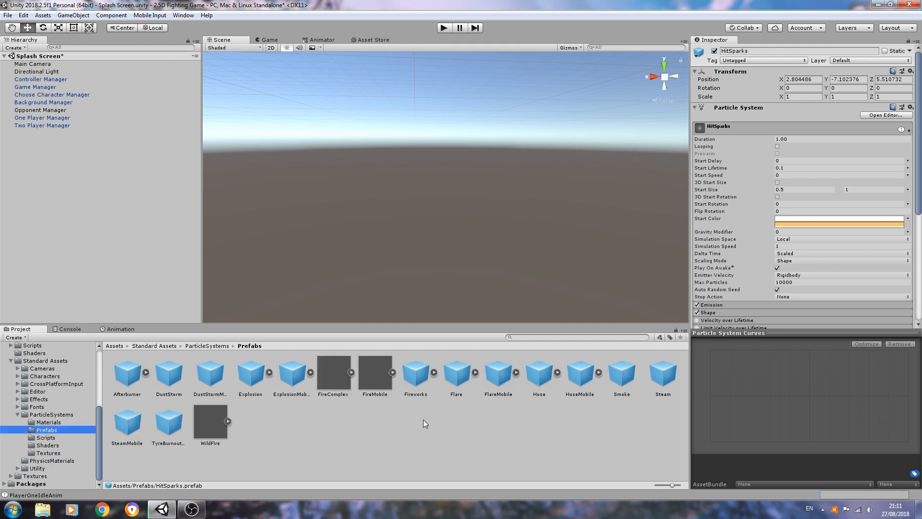
click(457, 372)
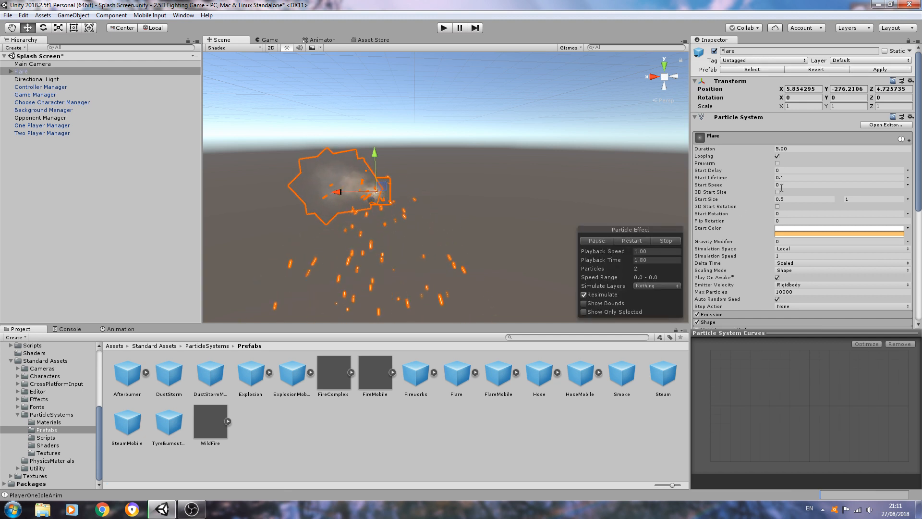
- Expand Flare in the Hierarchy and inspect its Sparks and Smoke child emitters
click(3, 71)
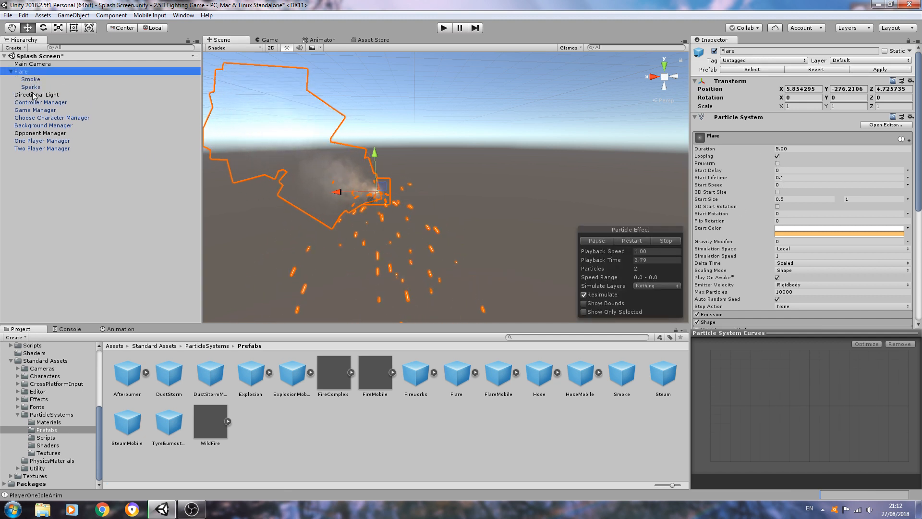
click(30, 88)
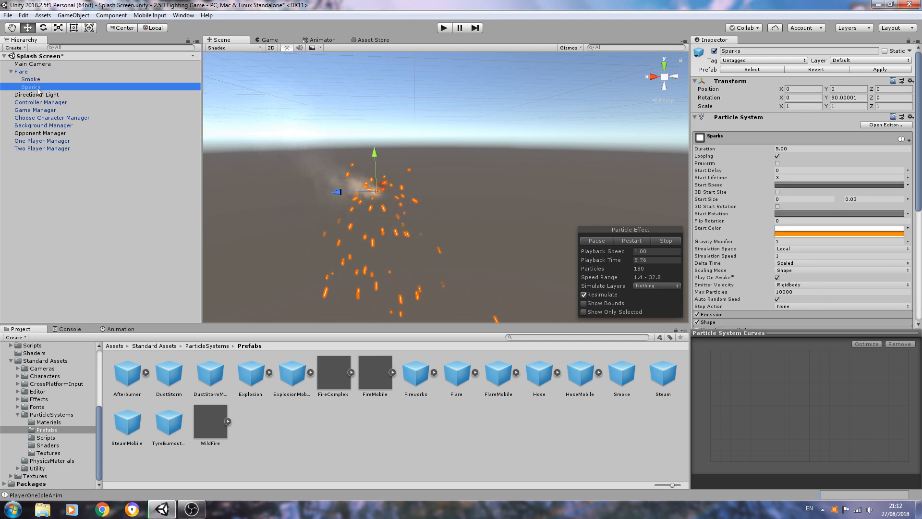
click(22, 71)
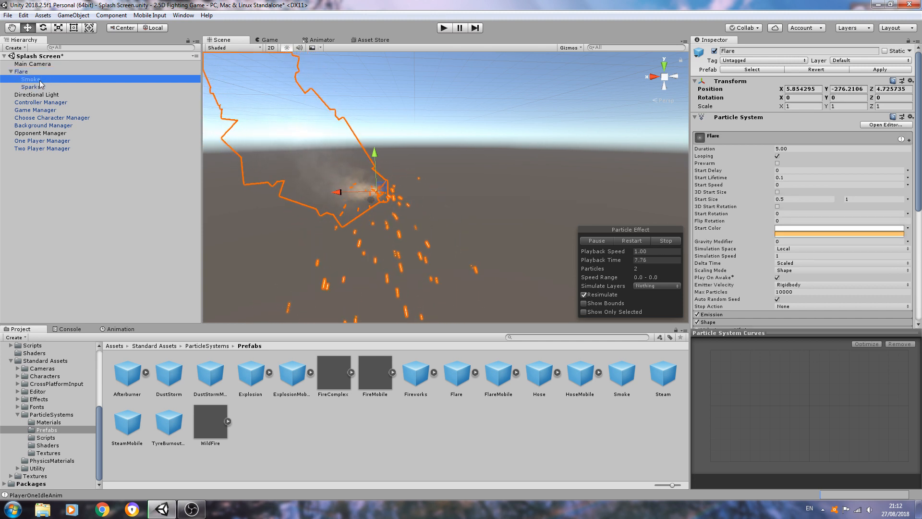
click(30, 87)
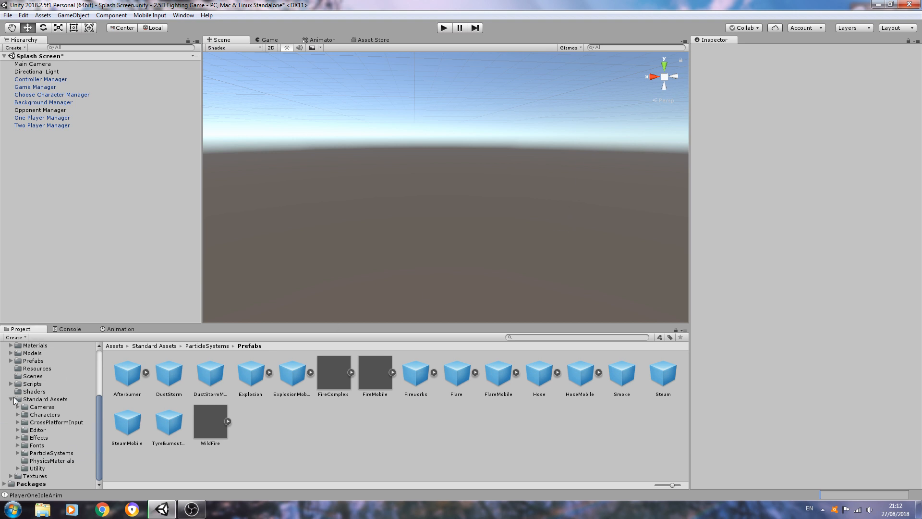
- Browse Prefabs > Resources and select the BlackRobotAlt prefab to show its settings
click(32, 429)
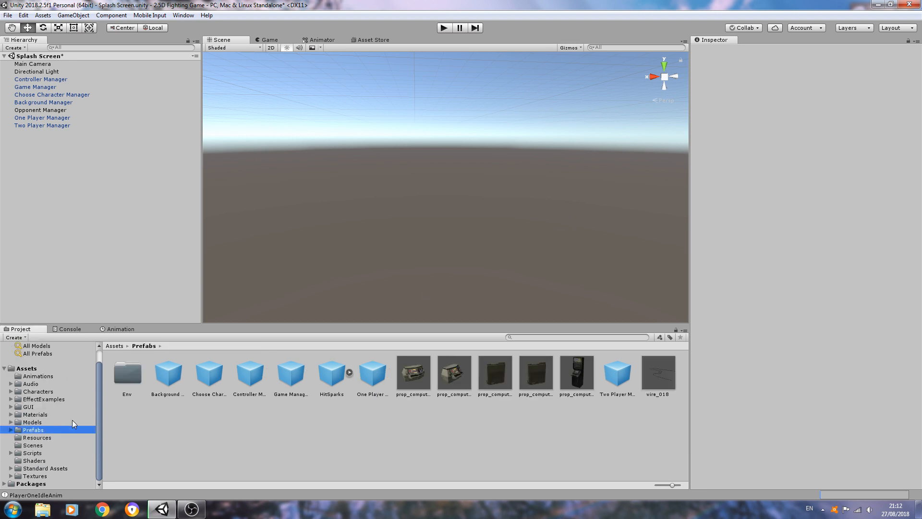
mouse_move(102, 401)
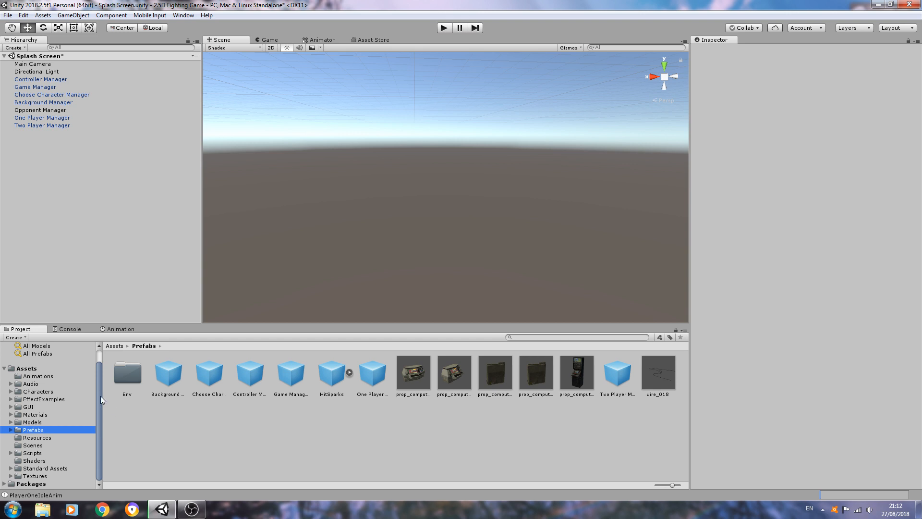
click(37, 437)
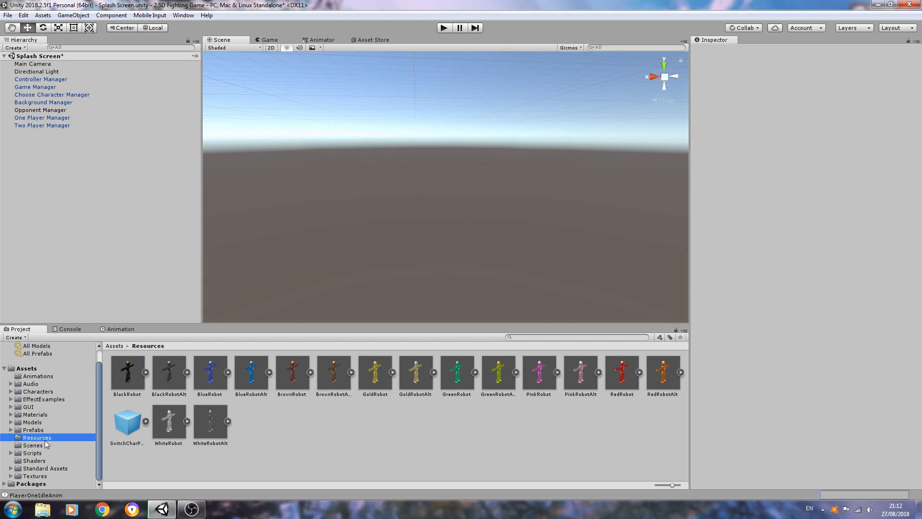
mouse_move(173, 378)
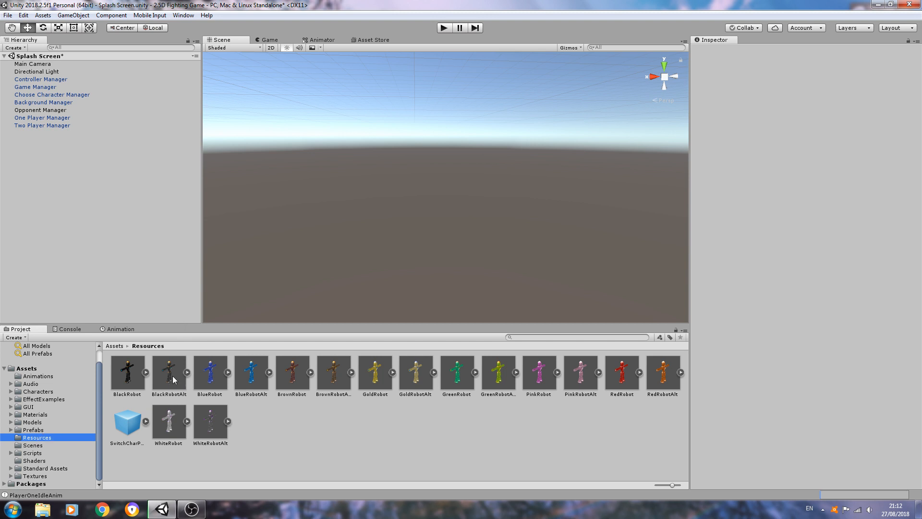
mouse_move(332, 161)
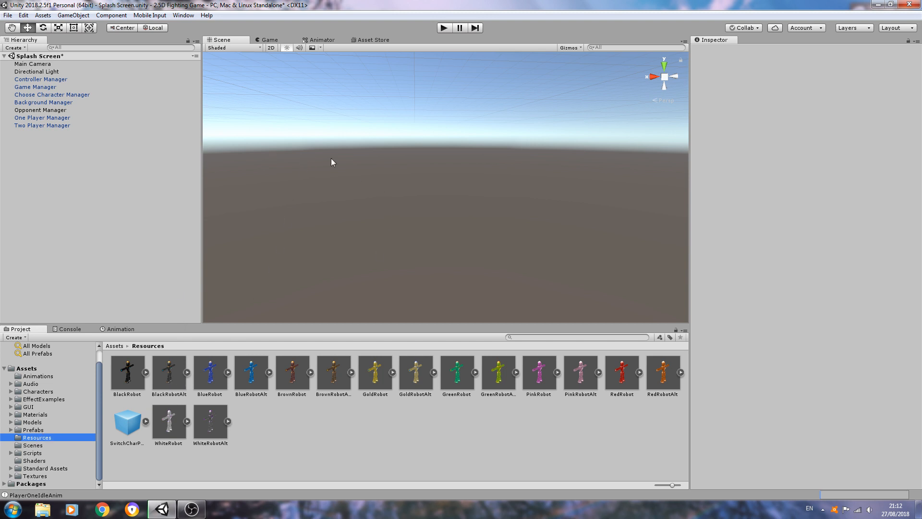
mouse_move(304, 298)
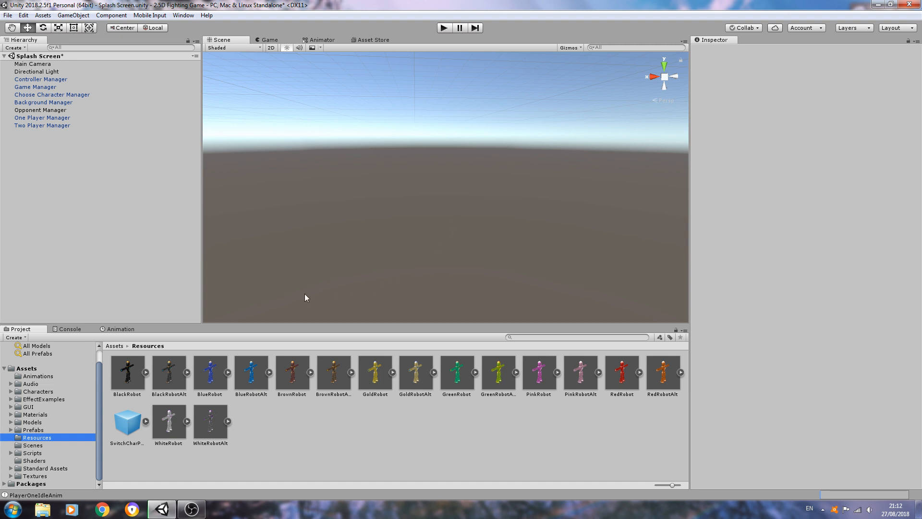
mouse_move(442, 205)
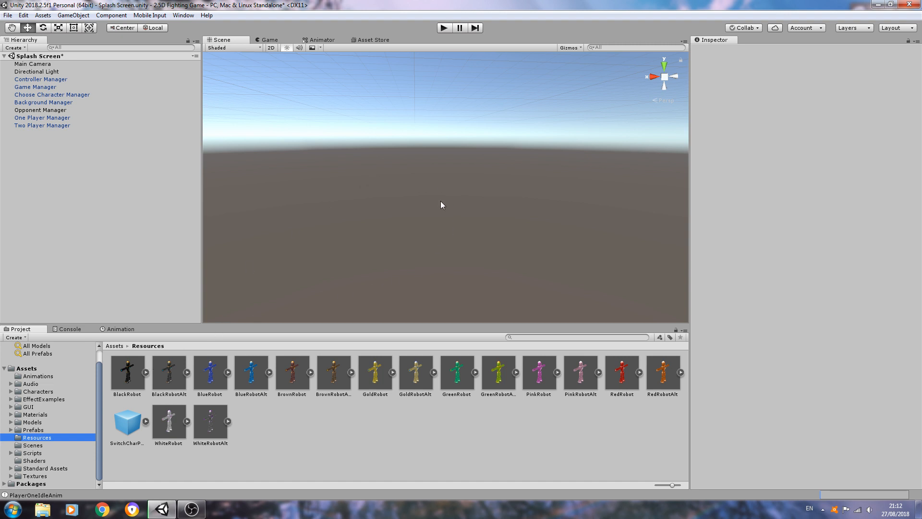
mouse_move(427, 214)
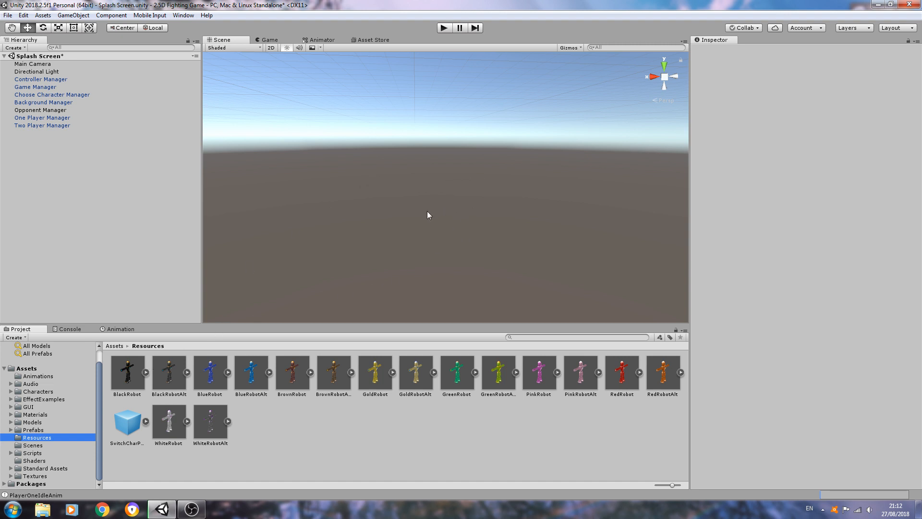
mouse_move(405, 189)
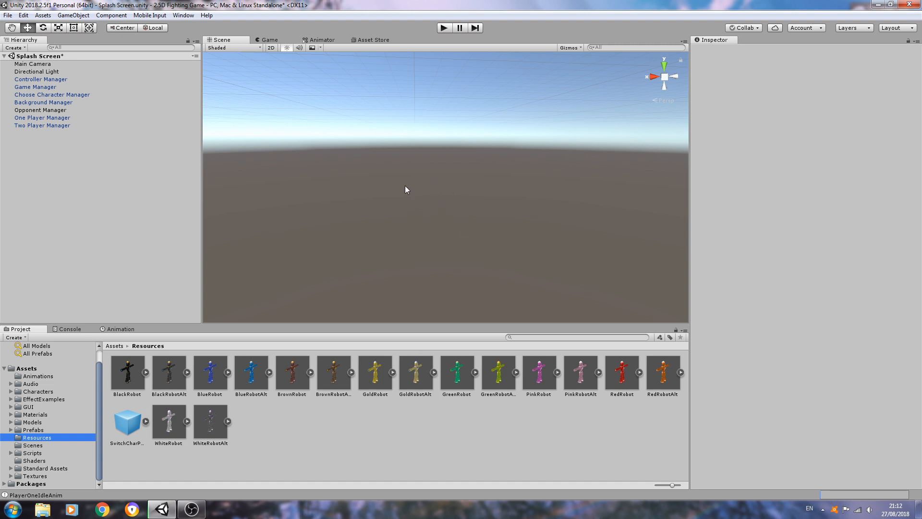
mouse_move(442, 195)
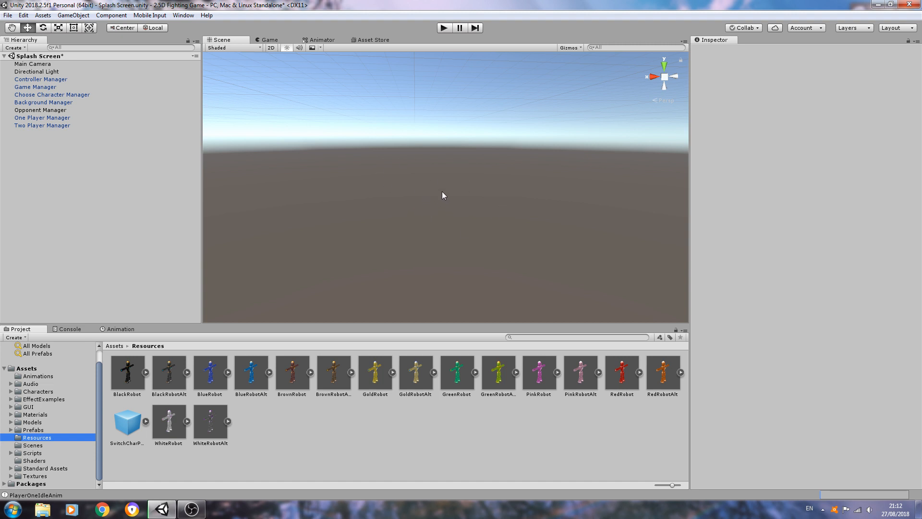
mouse_move(415, 210)
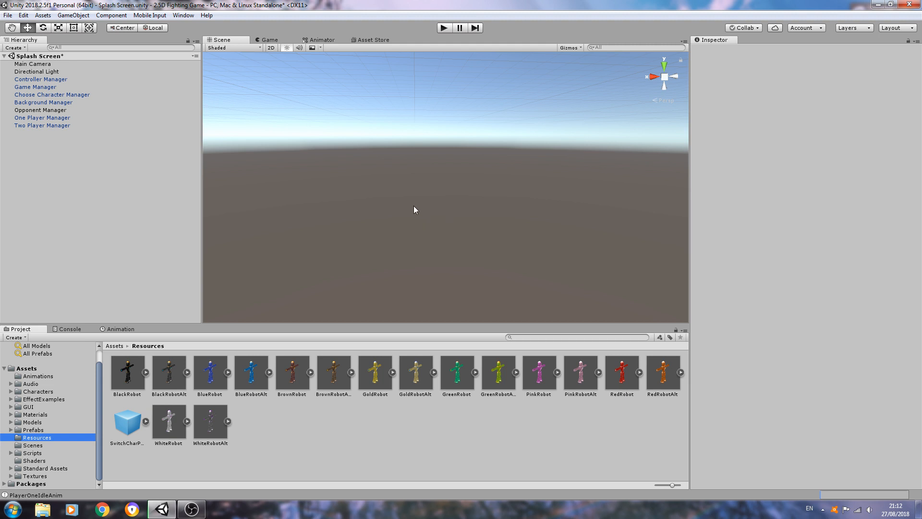
mouse_move(373, 217)
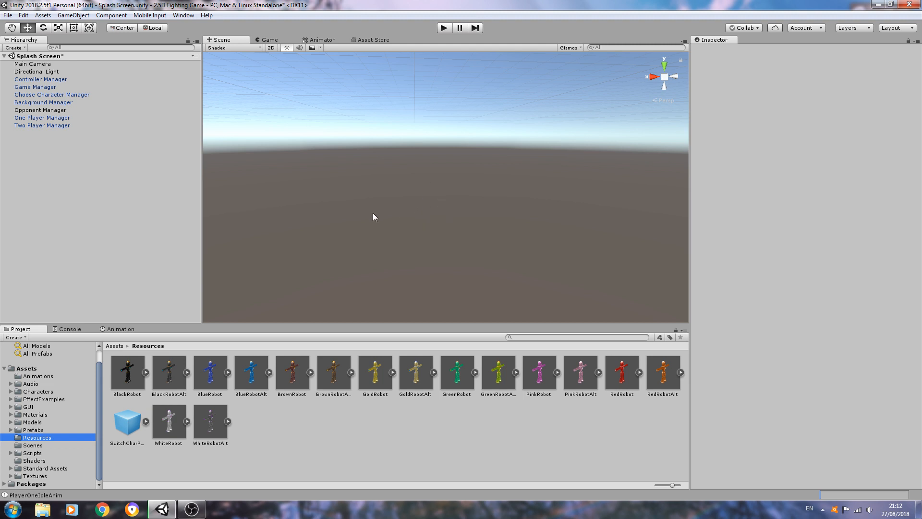
mouse_move(50, 447)
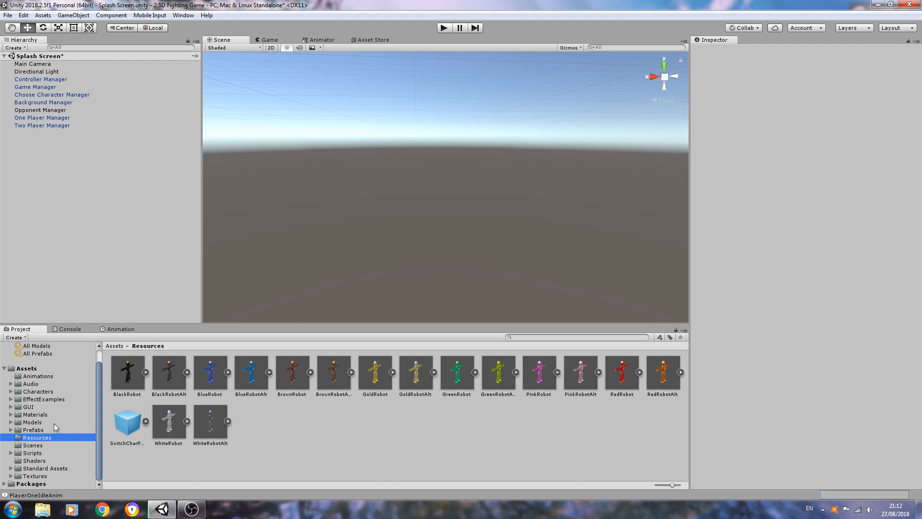
mouse_move(444, 218)
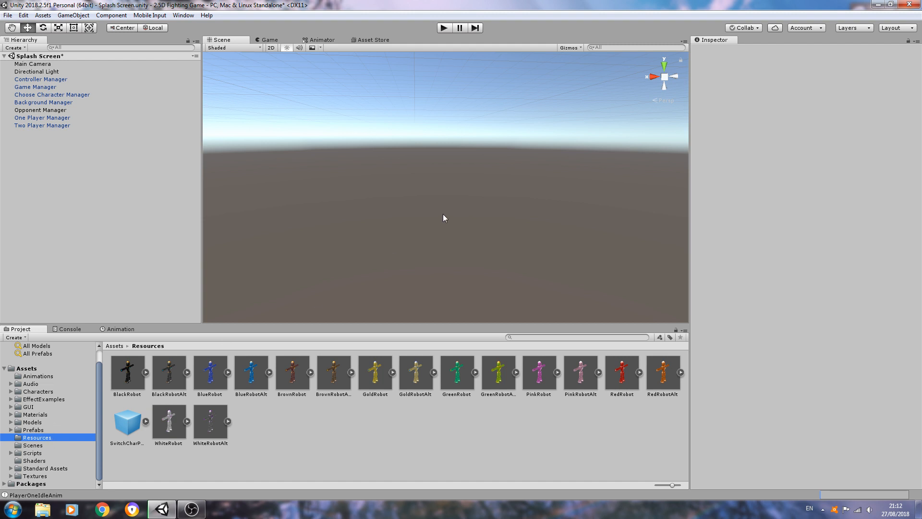
mouse_move(434, 182)
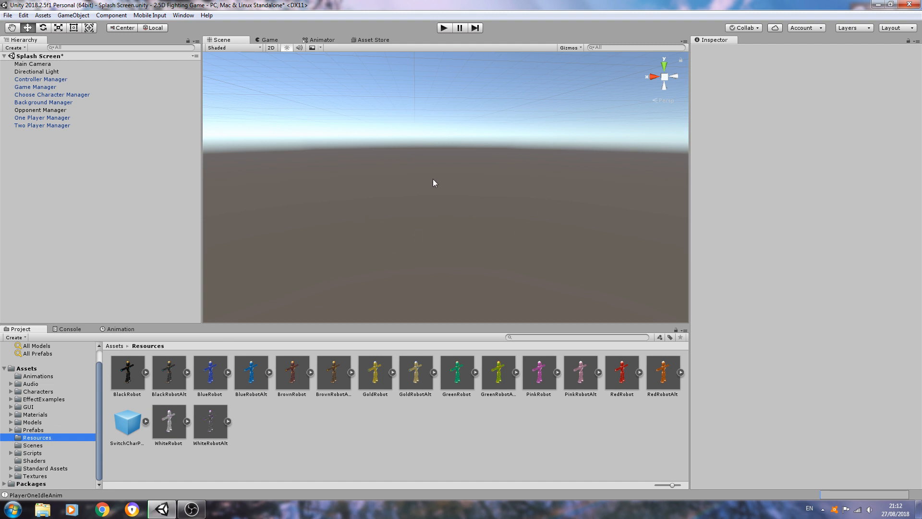
mouse_move(491, 237)
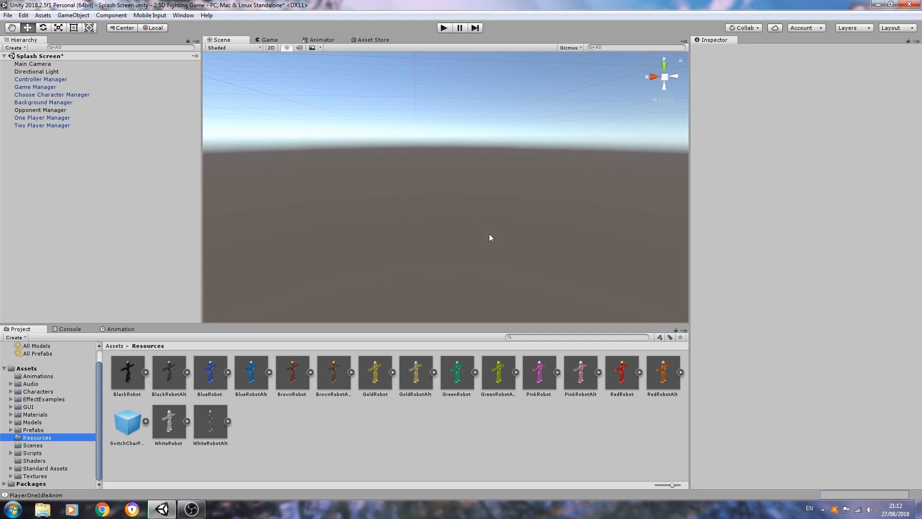
click(169, 371)
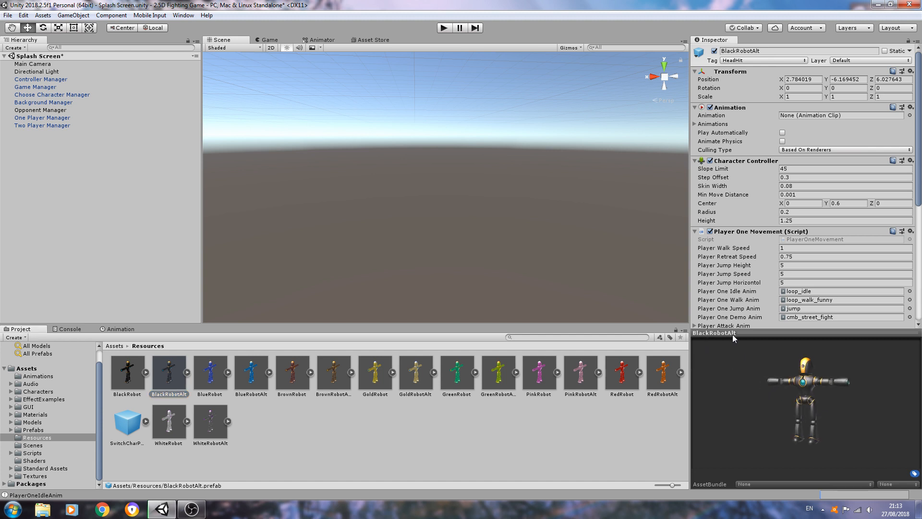
- Scroll BlackRobotAlt's Inspector to Opponent AI and ping the Metal Drop head and body hit audio clips
scroll(down, 3)
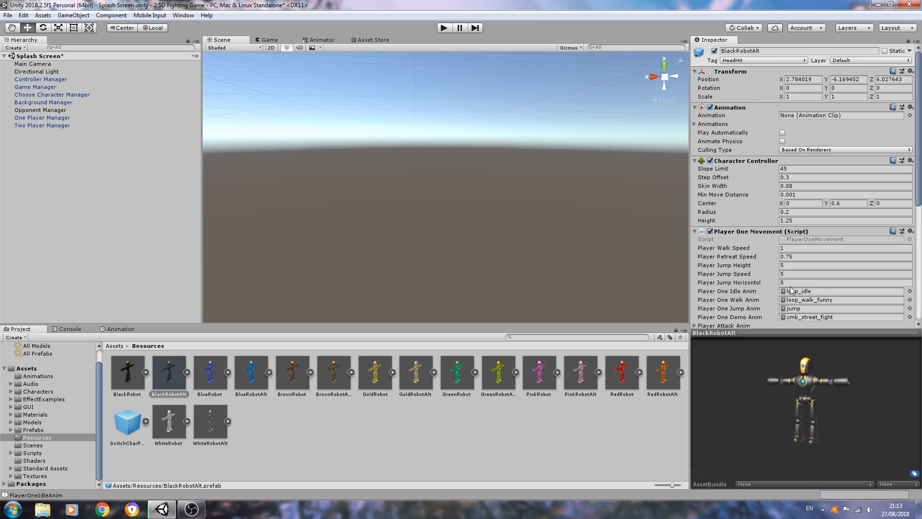
scroll(down, 3)
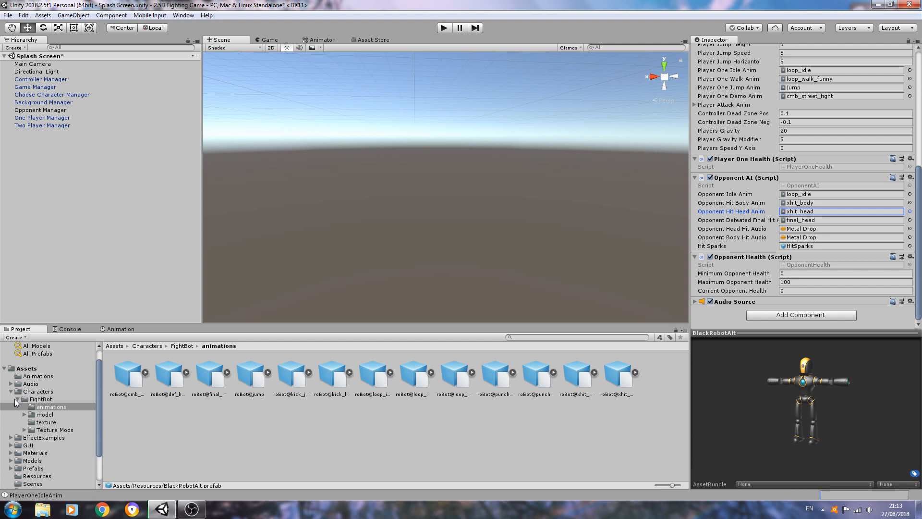
click(11, 398)
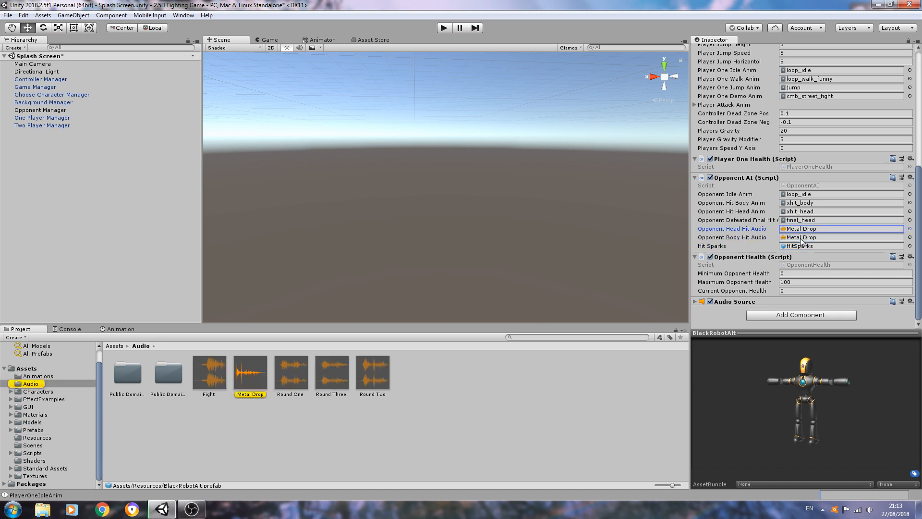
click(835, 238)
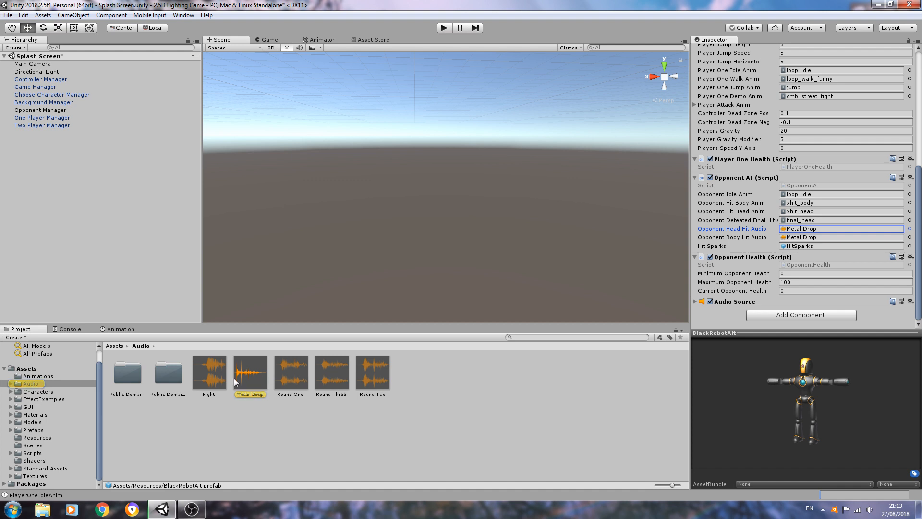
mouse_move(358, 379)
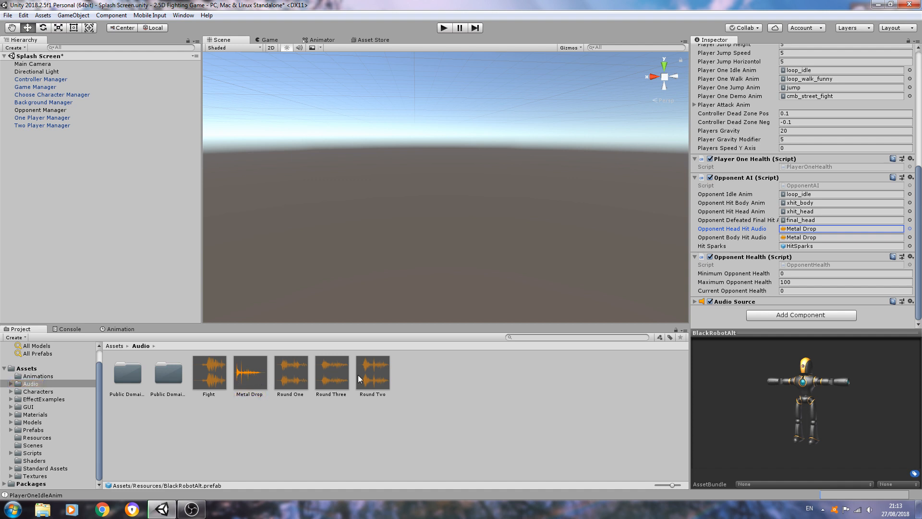
mouse_move(311, 330)
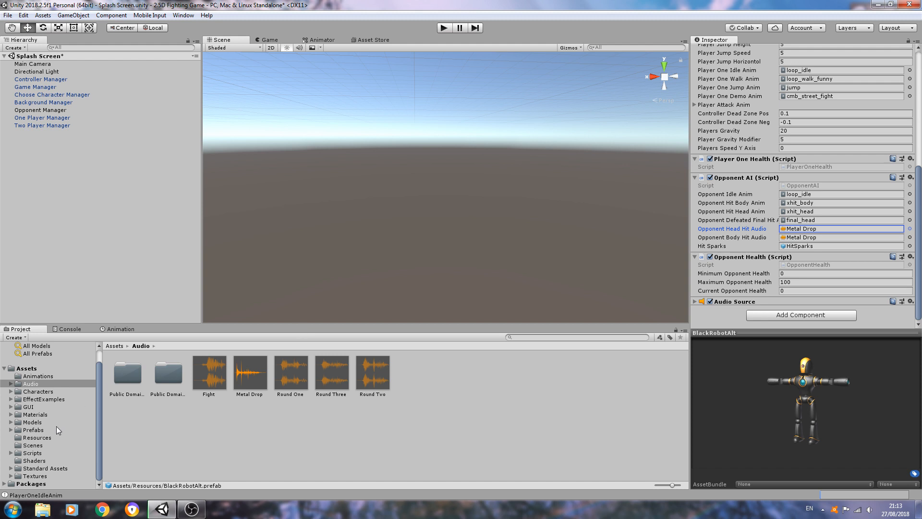
mouse_move(502, 278)
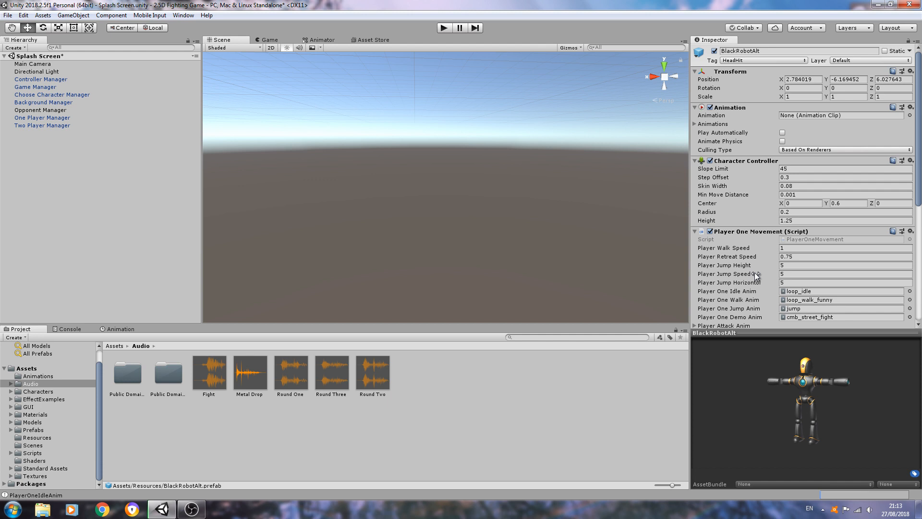
- Browse Prefabs, Resources and the Scripts > Opponent folder holding OpponentManager
click(33, 431)
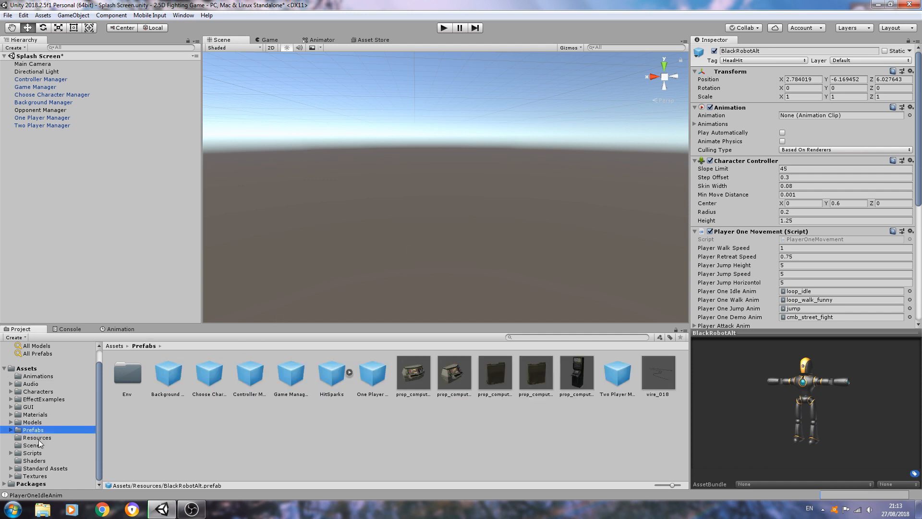
click(36, 437)
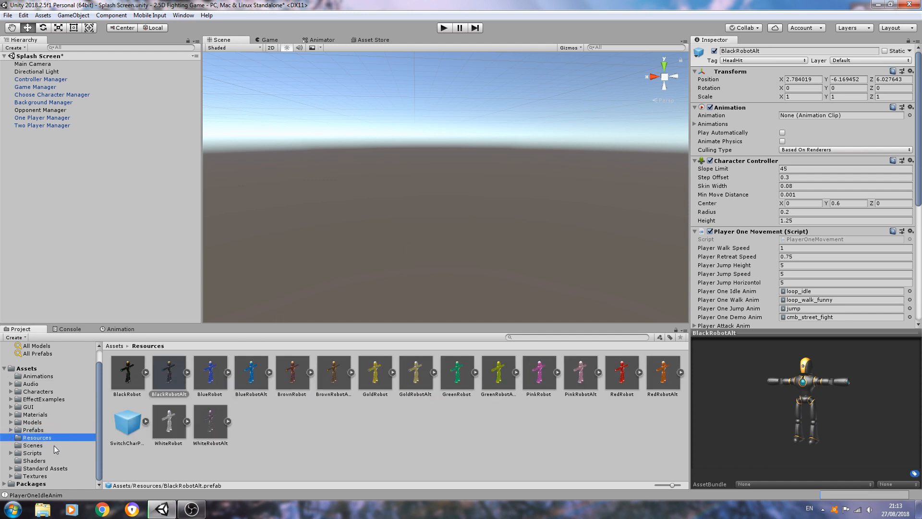
click(32, 453)
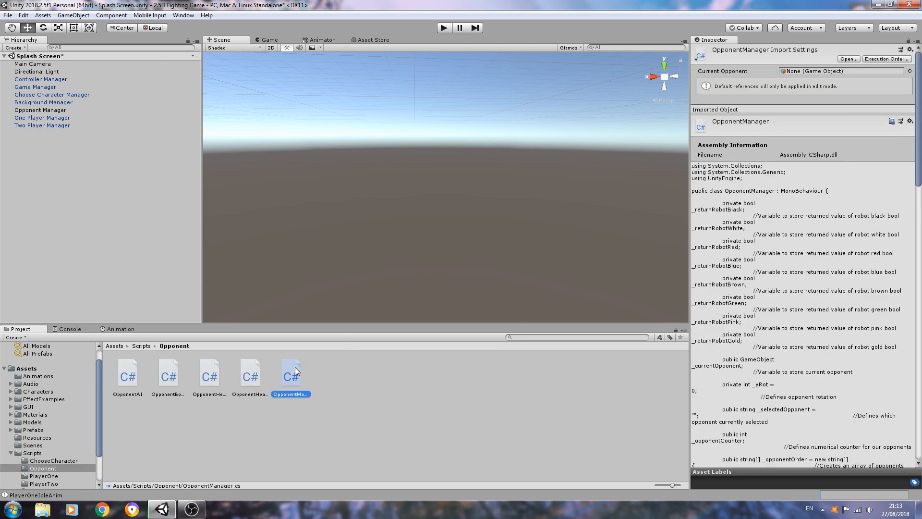
double_click(290, 373)
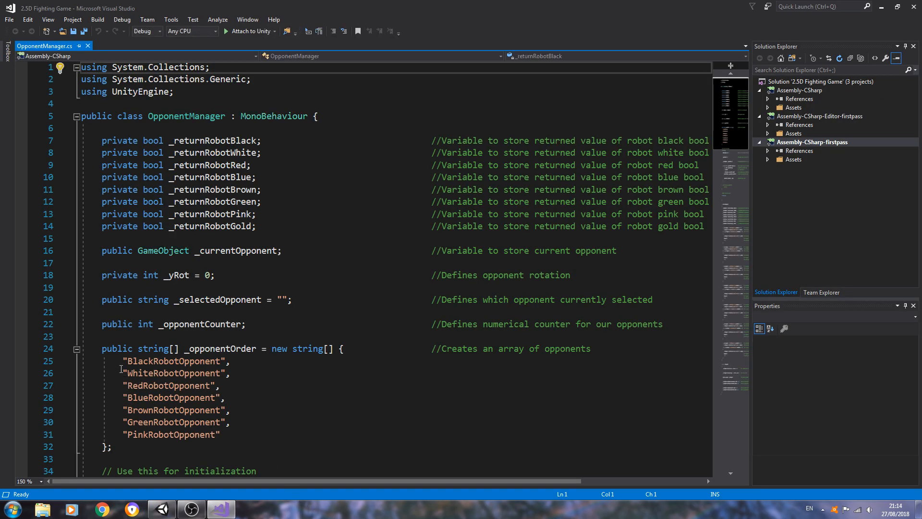
double_click(174, 360)
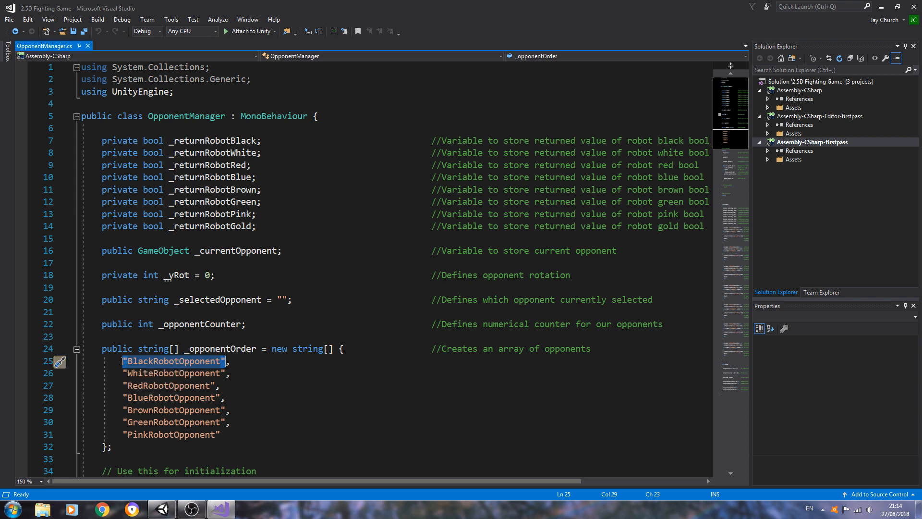
mouse_move(173, 360)
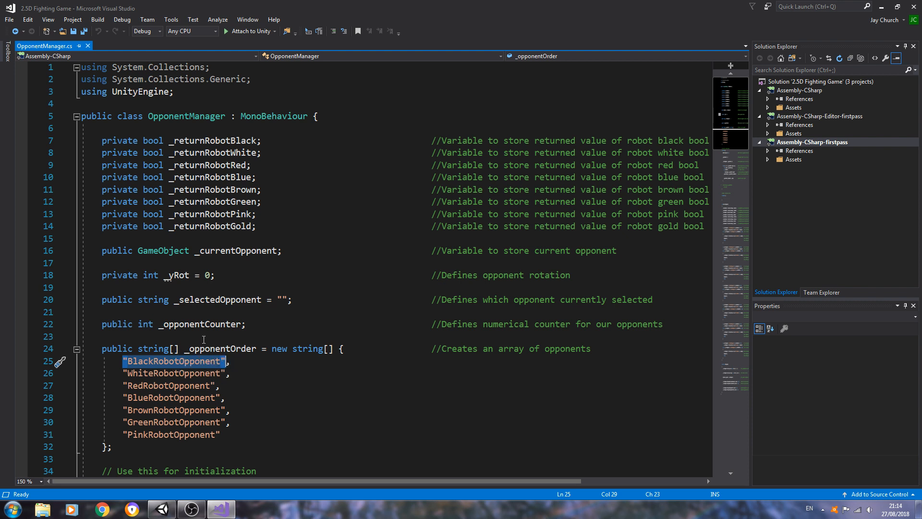
mouse_move(471, 269)
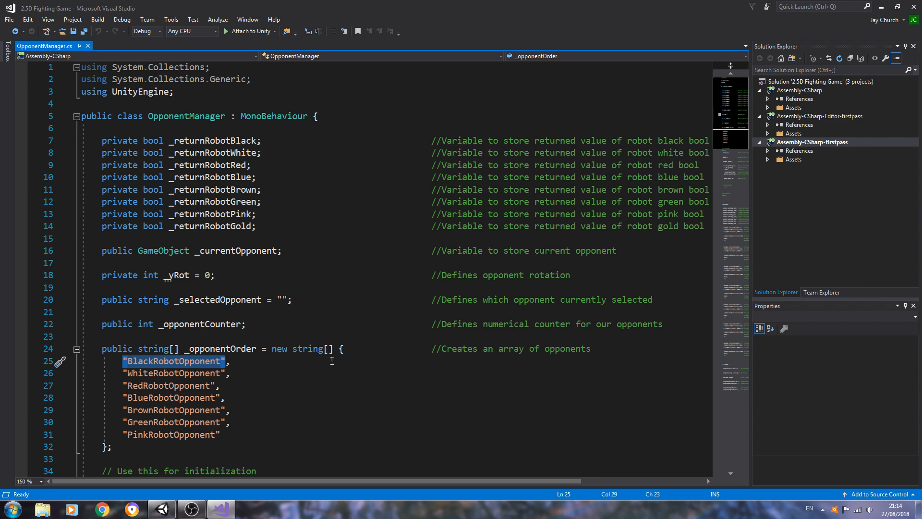
- Replace _opTemp on line 48 with "BlackRobotOpponent" and save OpponentManager.cs
scroll(down, 3)
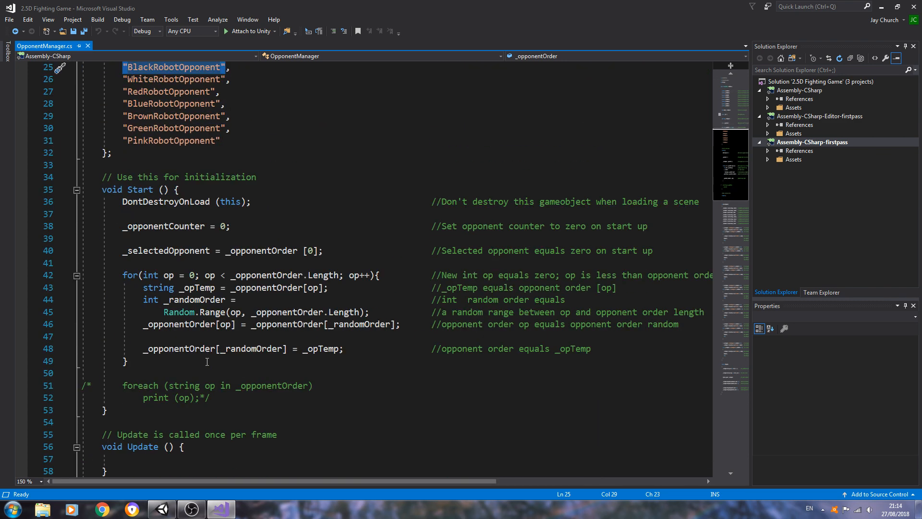
scroll(down, 3)
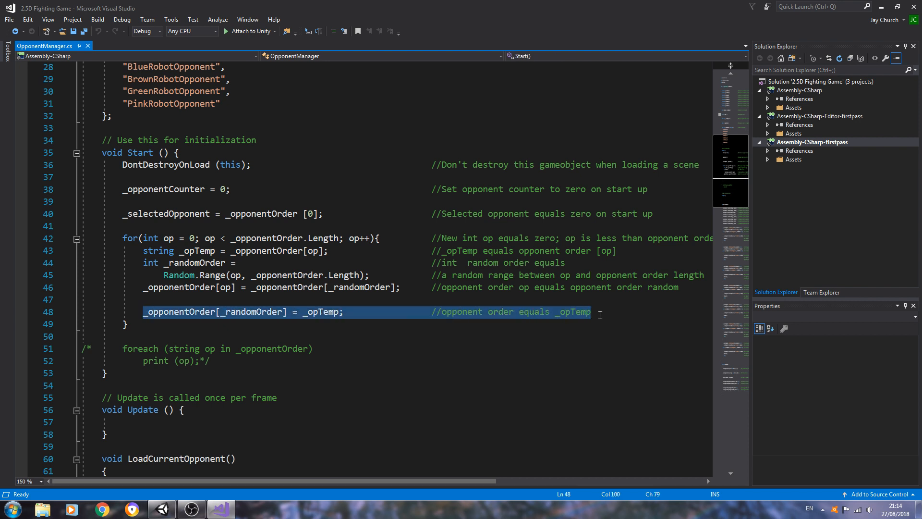
mouse_move(171, 311)
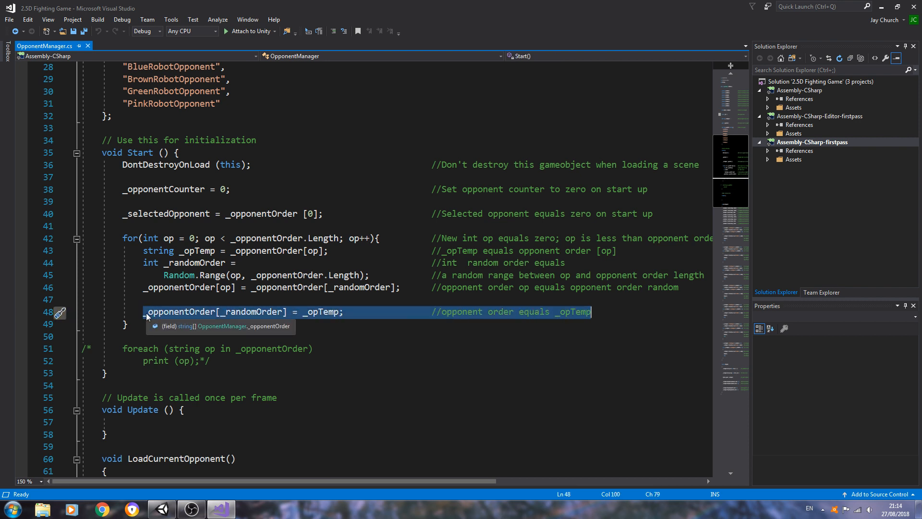
click(177, 312)
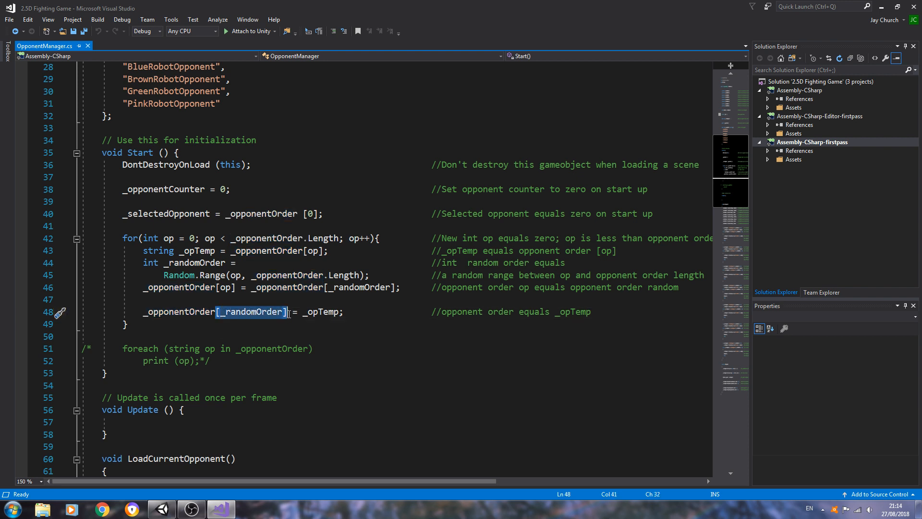
double_click(321, 312)
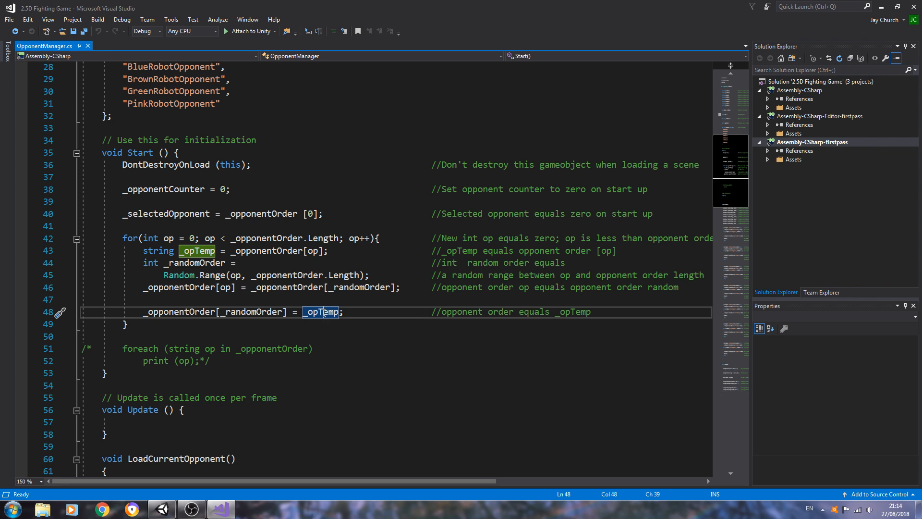
right_click(322, 311)
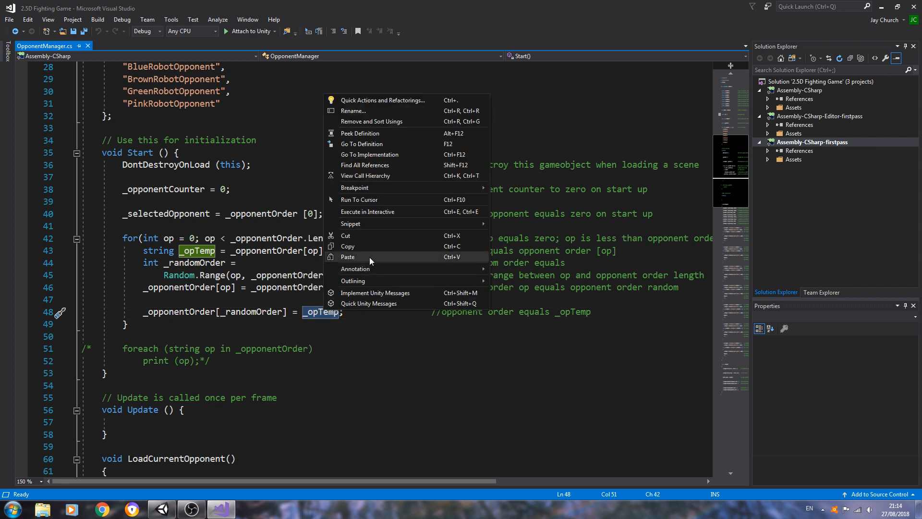
click(347, 258)
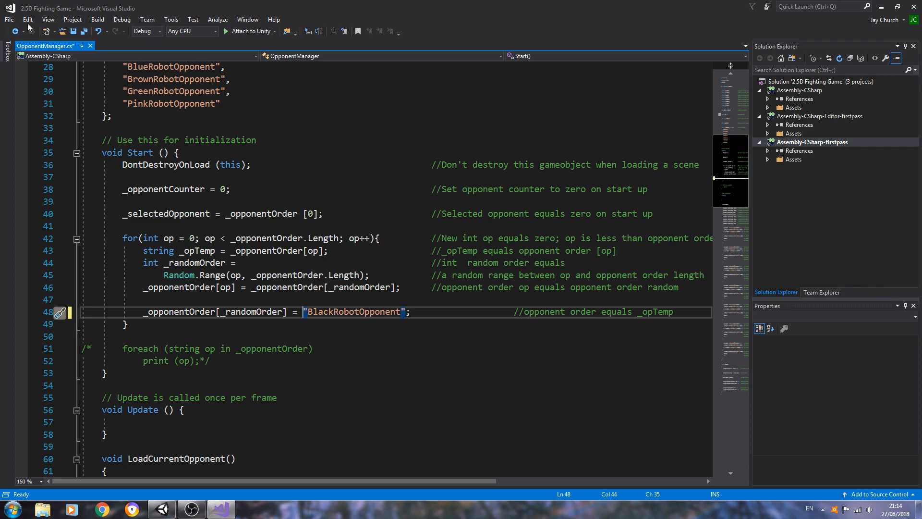
key(ctrl+s)
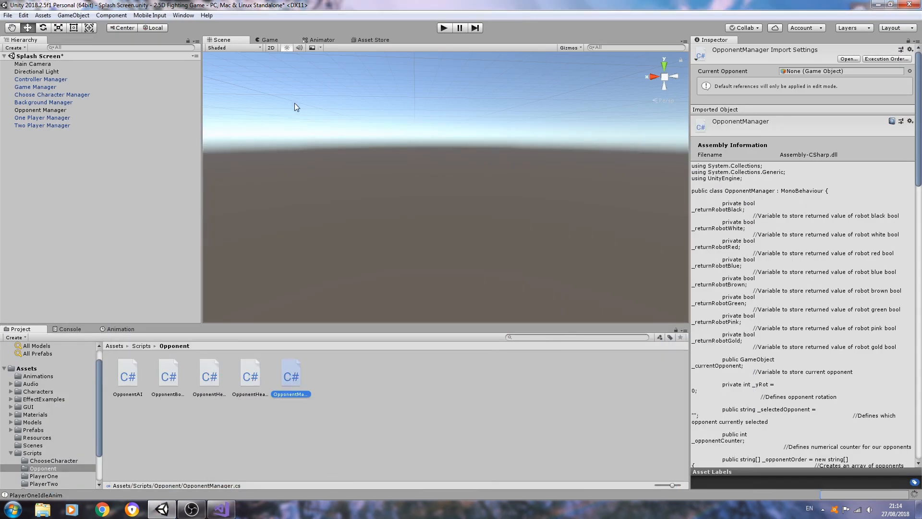
mouse_move(442, 105)
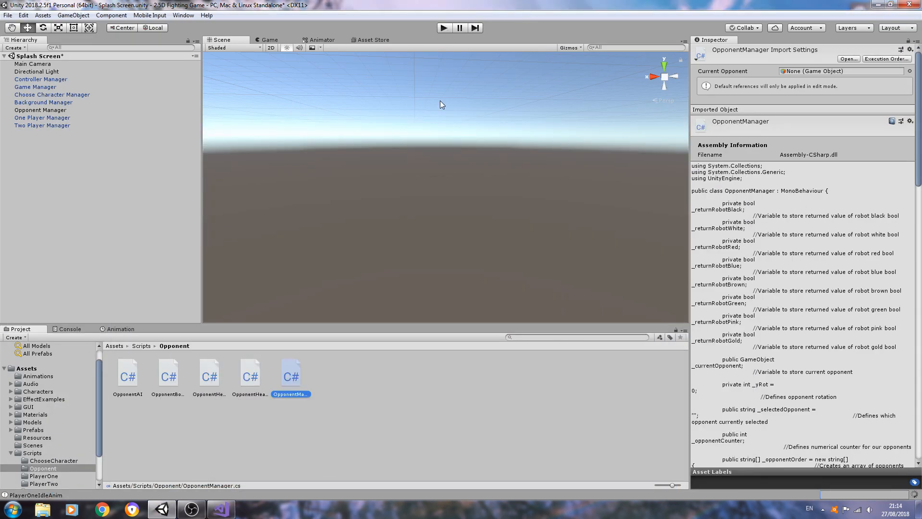
- Start play mode so the Fighting Game main menu appears
click(444, 28)
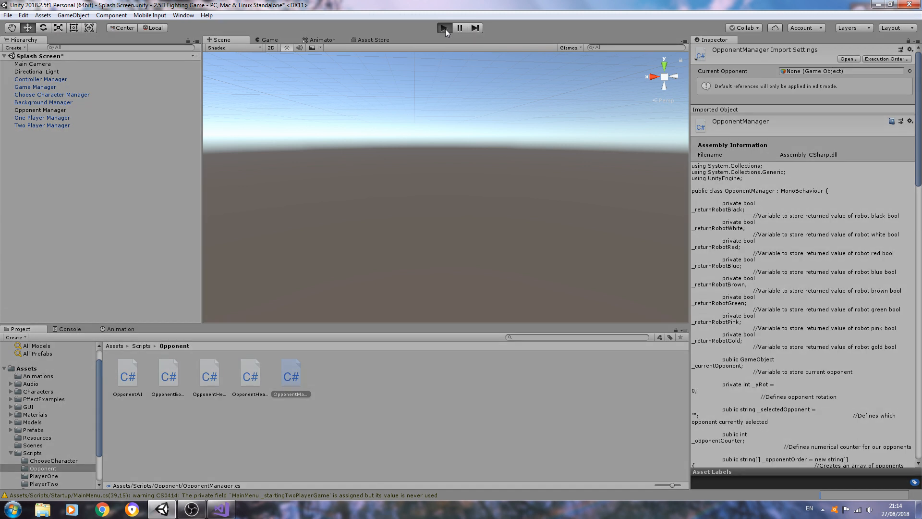
click(444, 28)
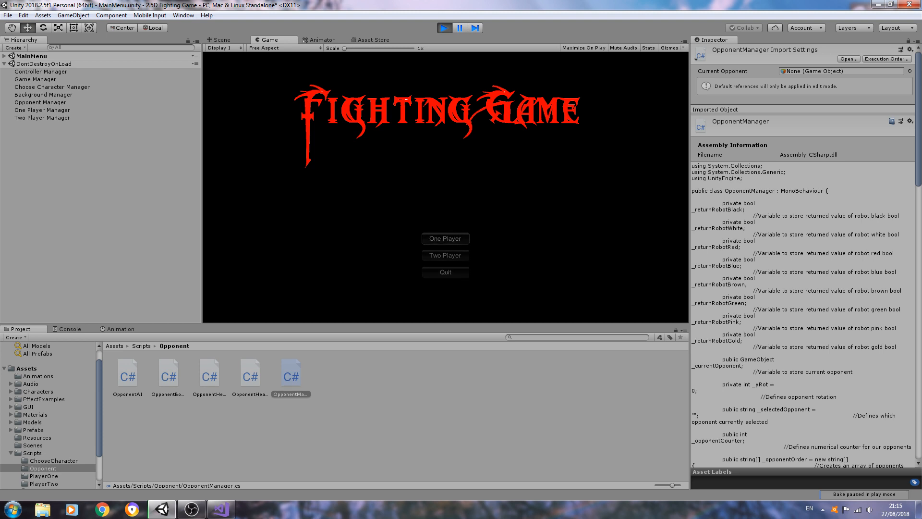
- Start a One Player game and view BlackRobot(Clone) on the fighter-select stage in the Scene view
click(444, 238)
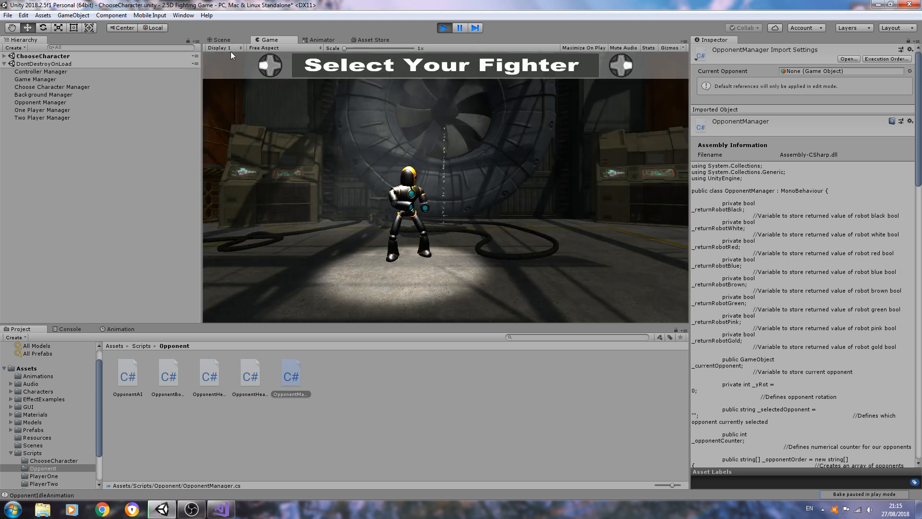
click(222, 39)
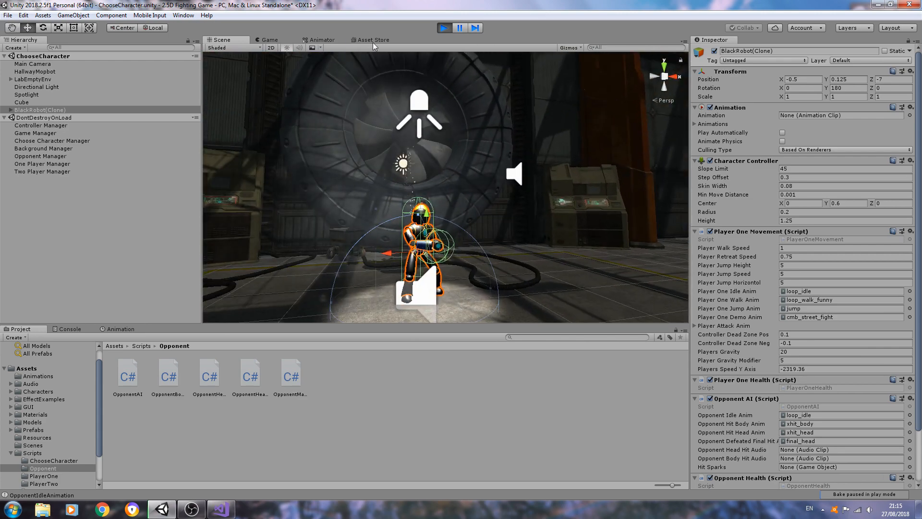
- Return to the Game view and choose the fighter to load the Scene1 match
click(268, 39)
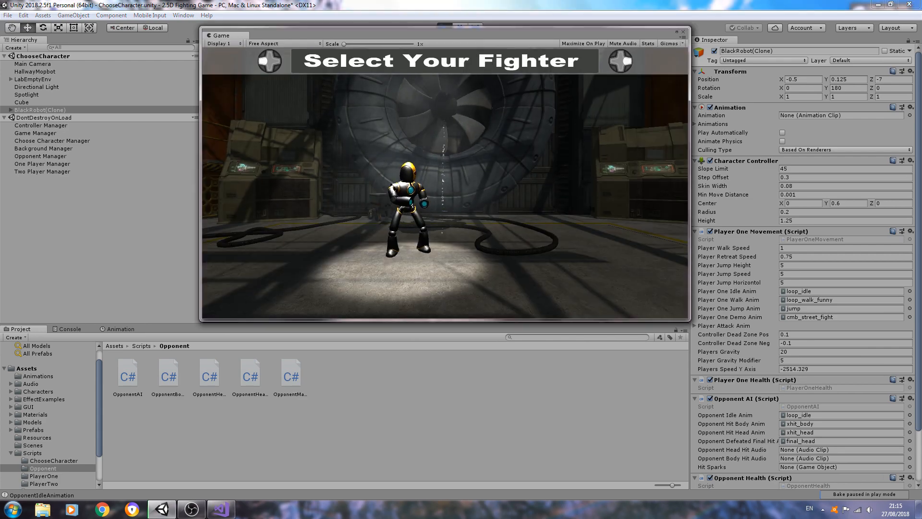
click(449, 28)
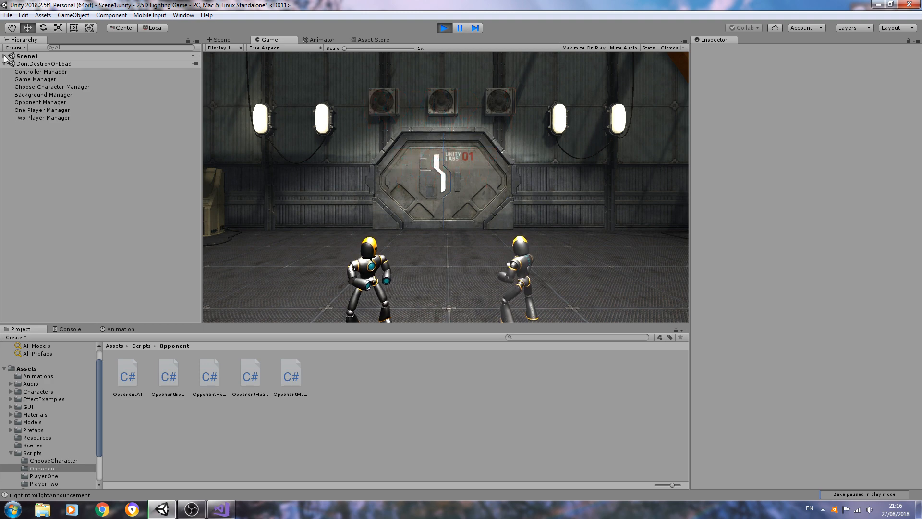
- Expand Scene1 and inspect the BlackRobot(Clone) player and BlackRobotAlt(Clone) opponent
click(4, 55)
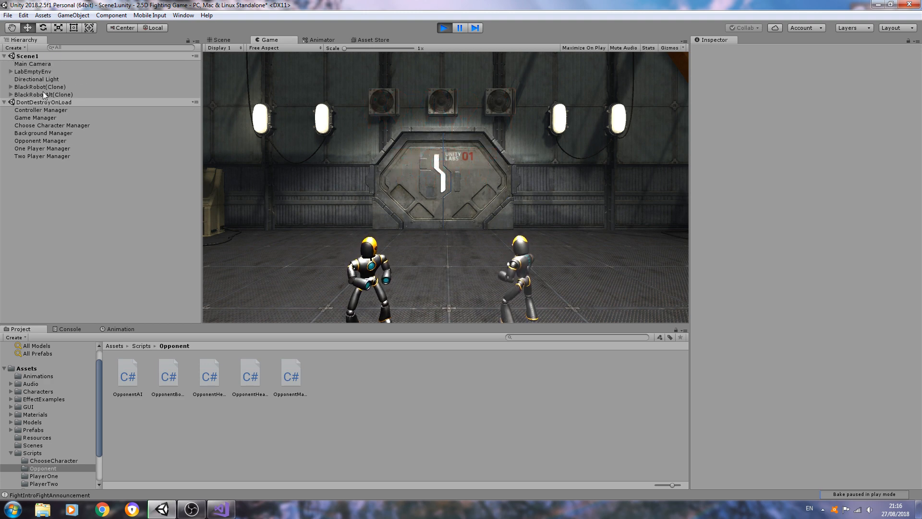
click(40, 86)
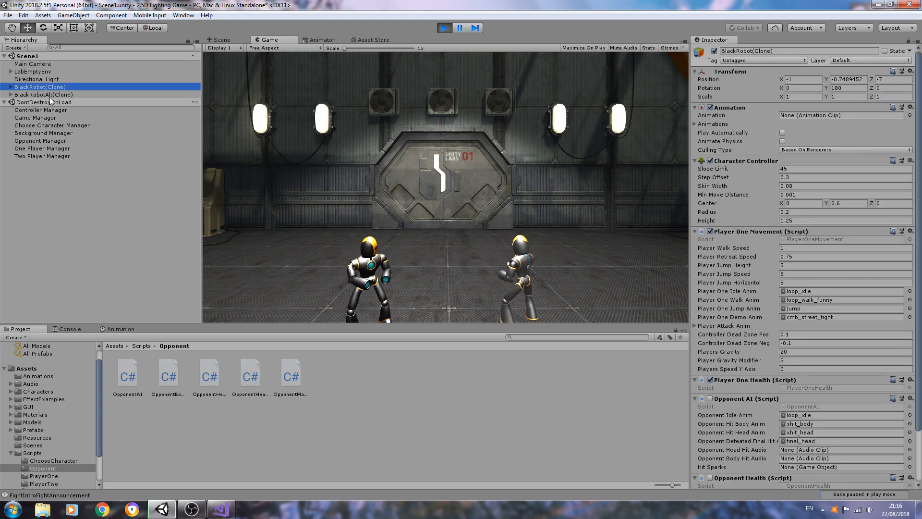
click(42, 95)
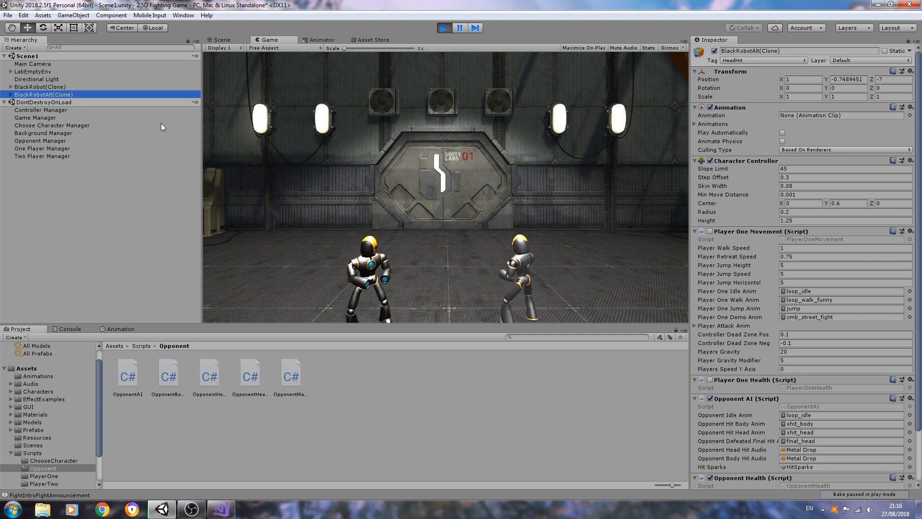
mouse_move(545, 180)
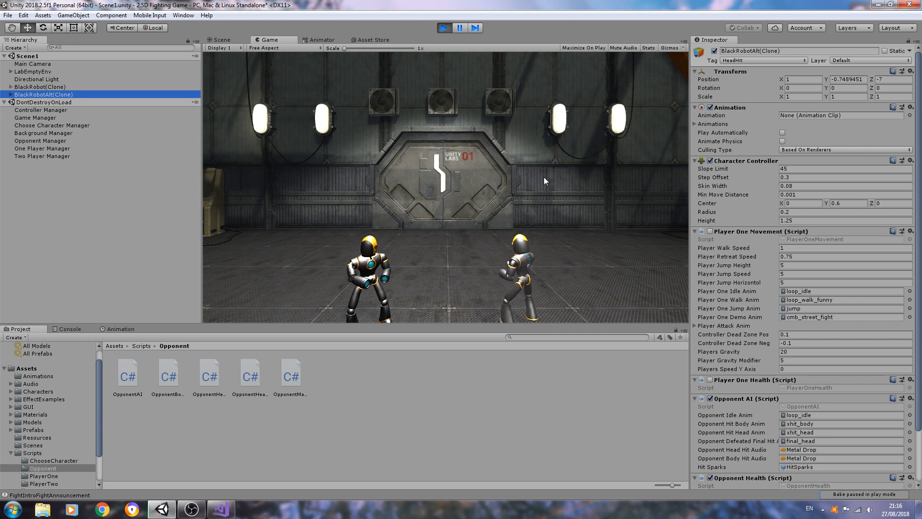
mouse_move(551, 241)
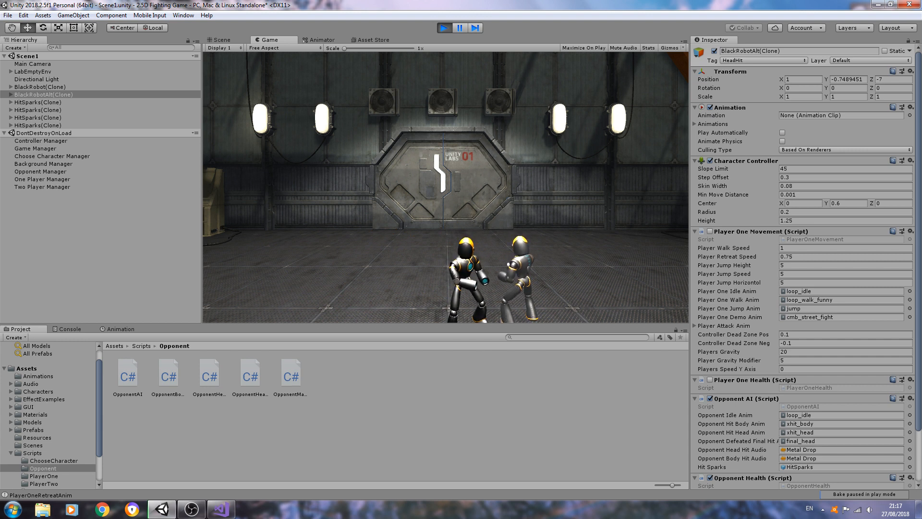
mouse_move(446, 221)
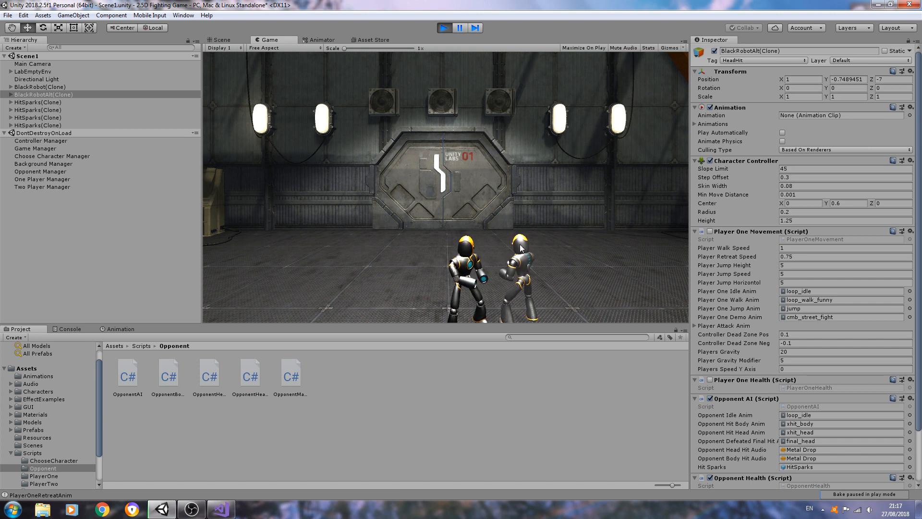
mouse_move(528, 222)
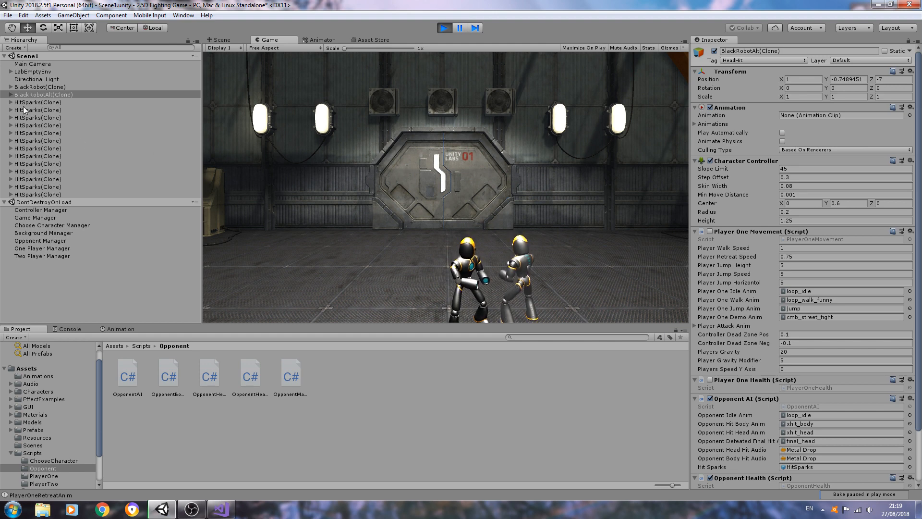
- Inspect two leftover HitSparks(Clone) particle systems under Scene1
click(37, 125)
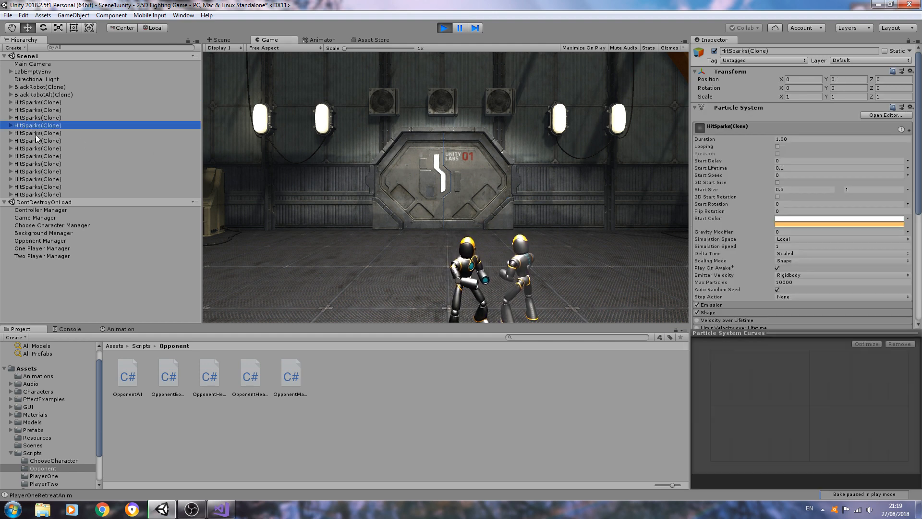
click(38, 163)
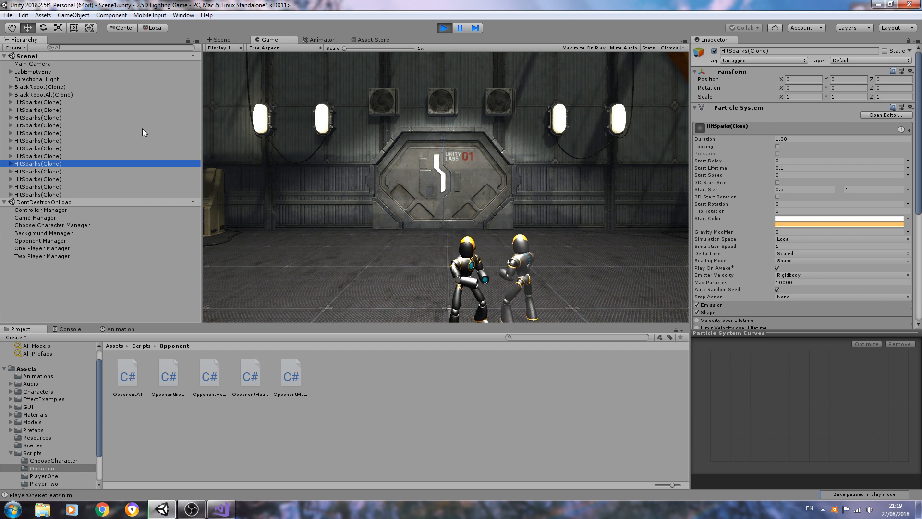